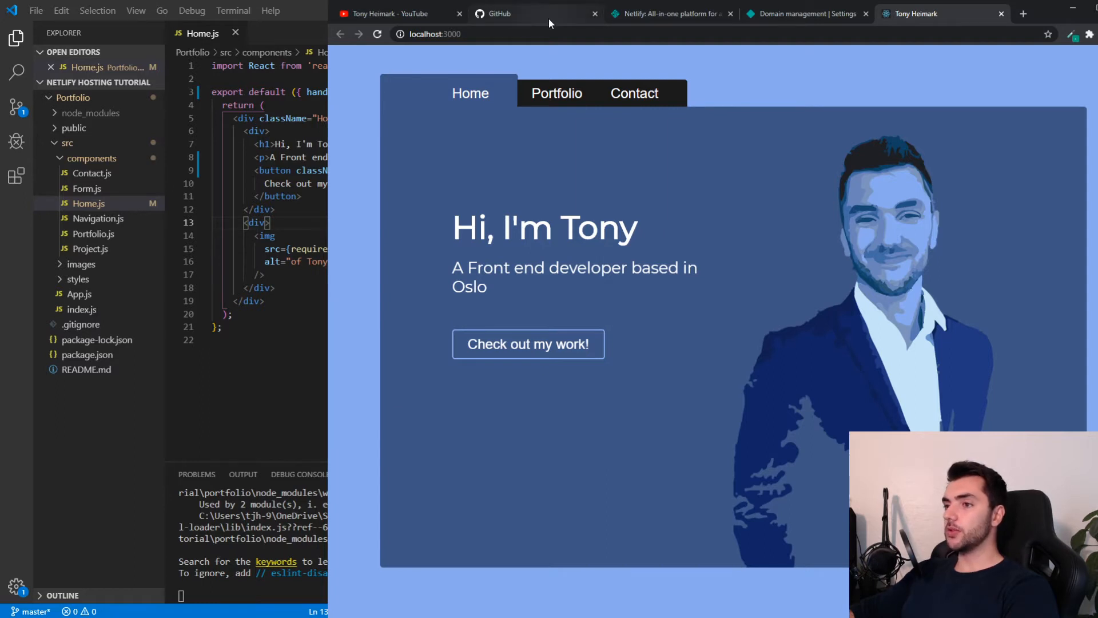
Go to the GitHub home page and bring up the create-new menu.
{"action": "left_click", "coordinate": [499, 13]}
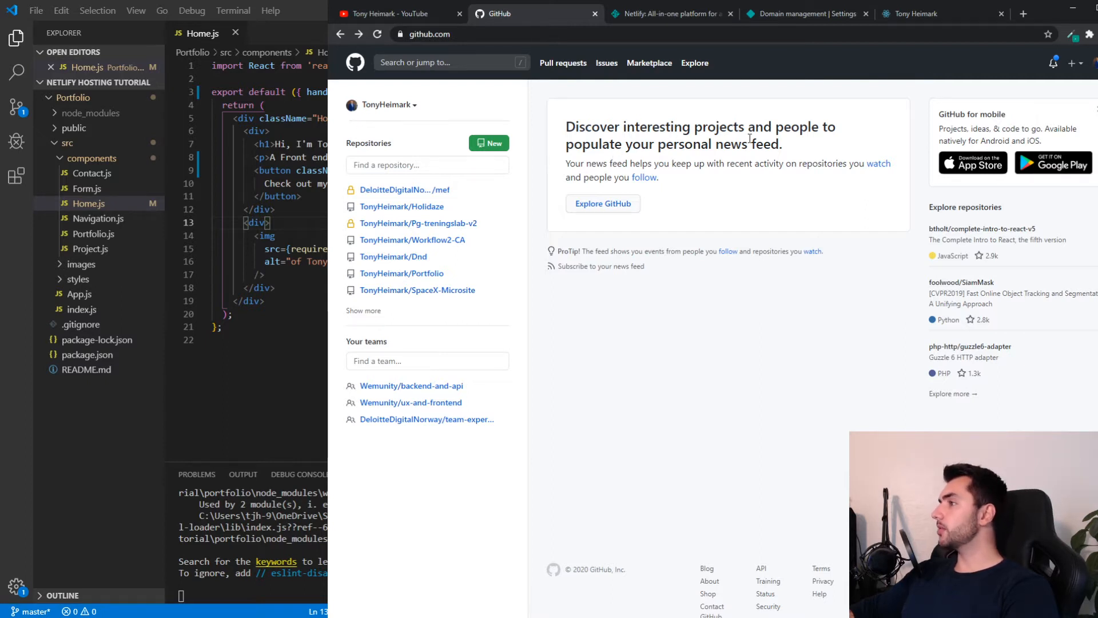
{"action": "left_click", "coordinate": [1072, 63]}
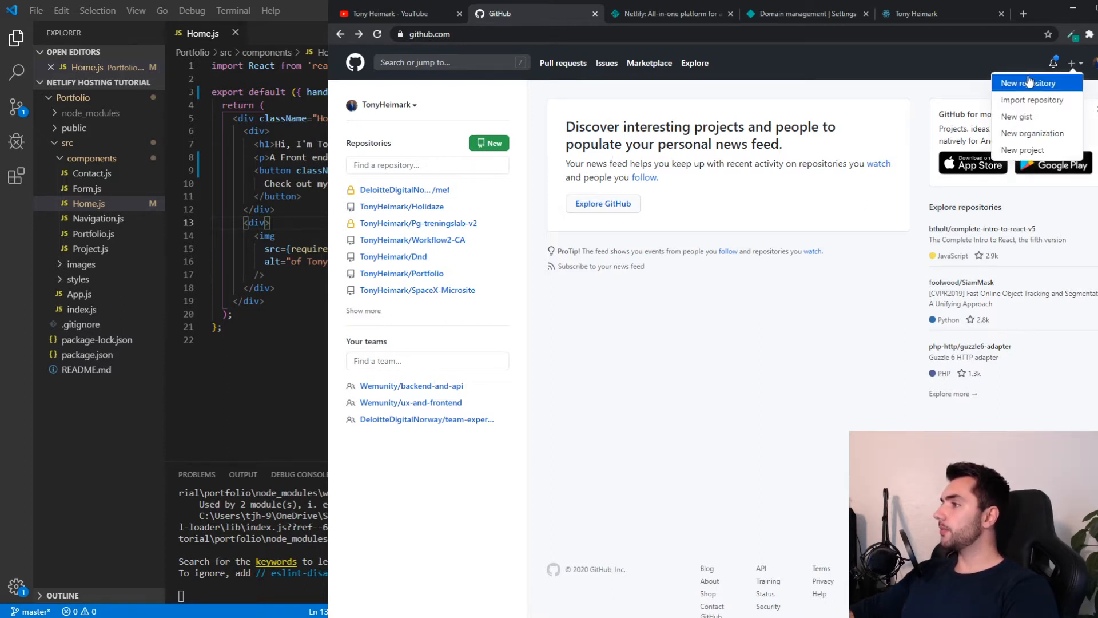
Create a new public repository named netlify-test.
{"action": "left_click", "coordinate": [1028, 82]}
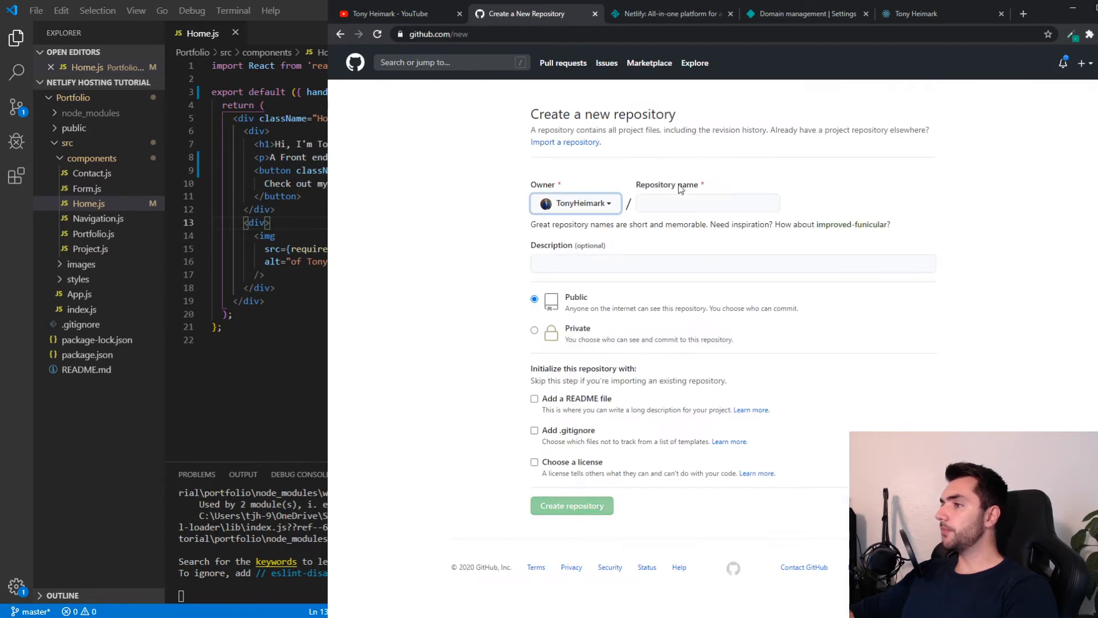
{"action": "type", "text": "netlify-test"}
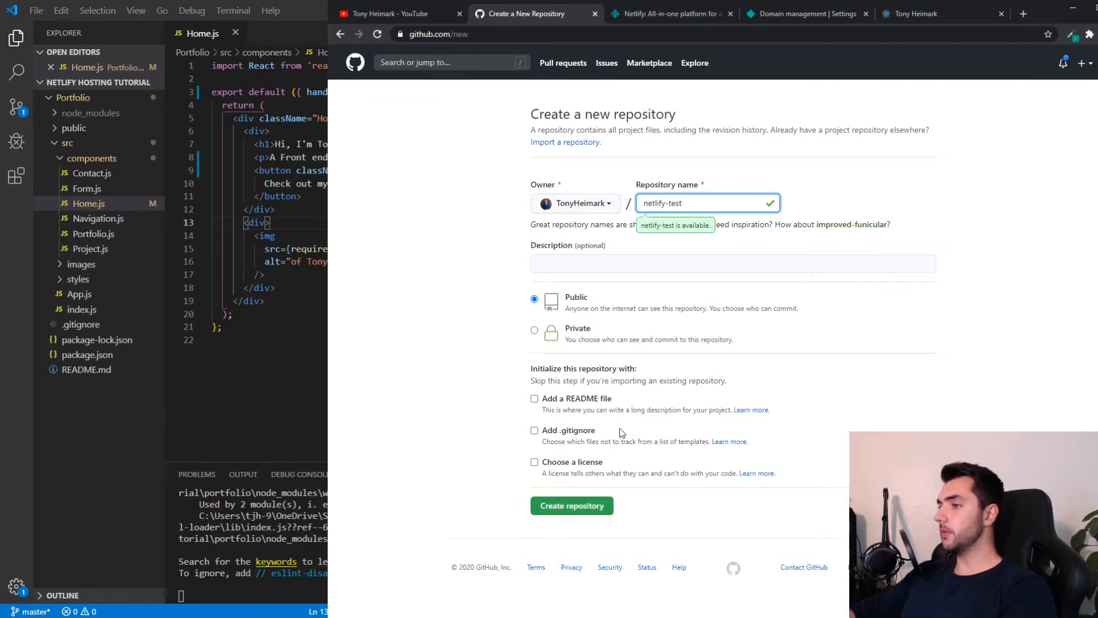
{"action": "left_click", "coordinate": [572, 506]}
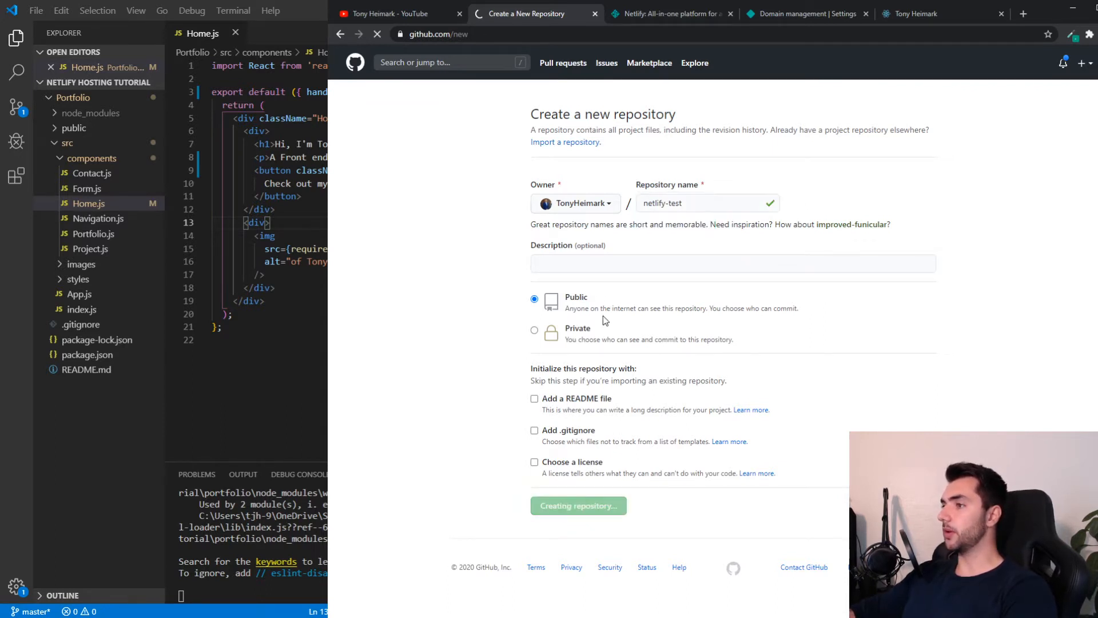
{"action": "left_click", "coordinate": [578, 506]}
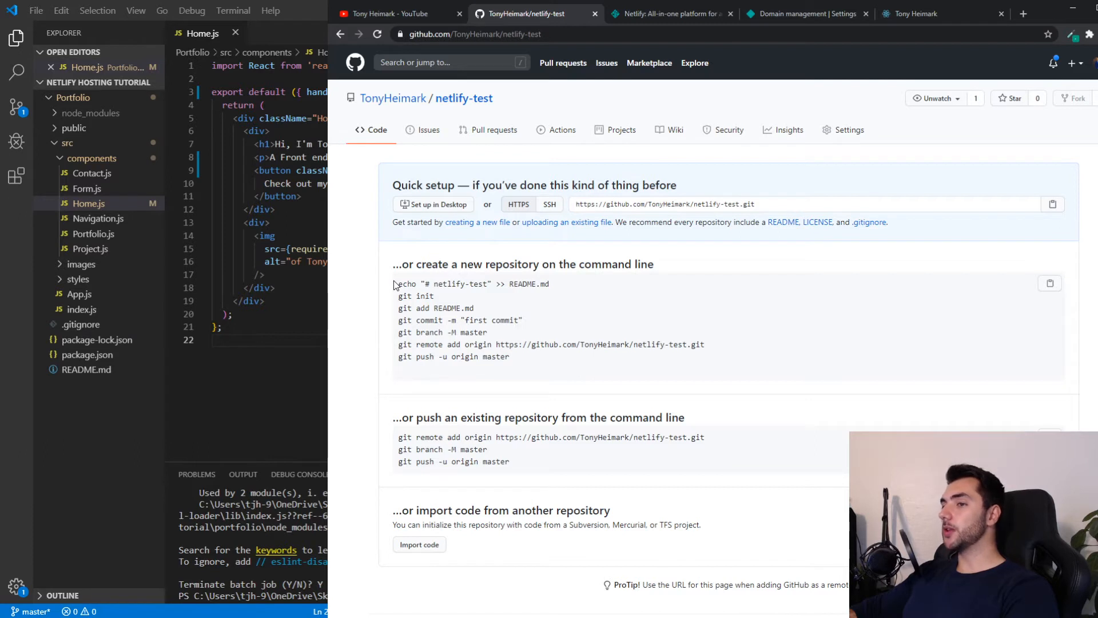
{"action": "mouse_move", "coordinate": [373, 288]}
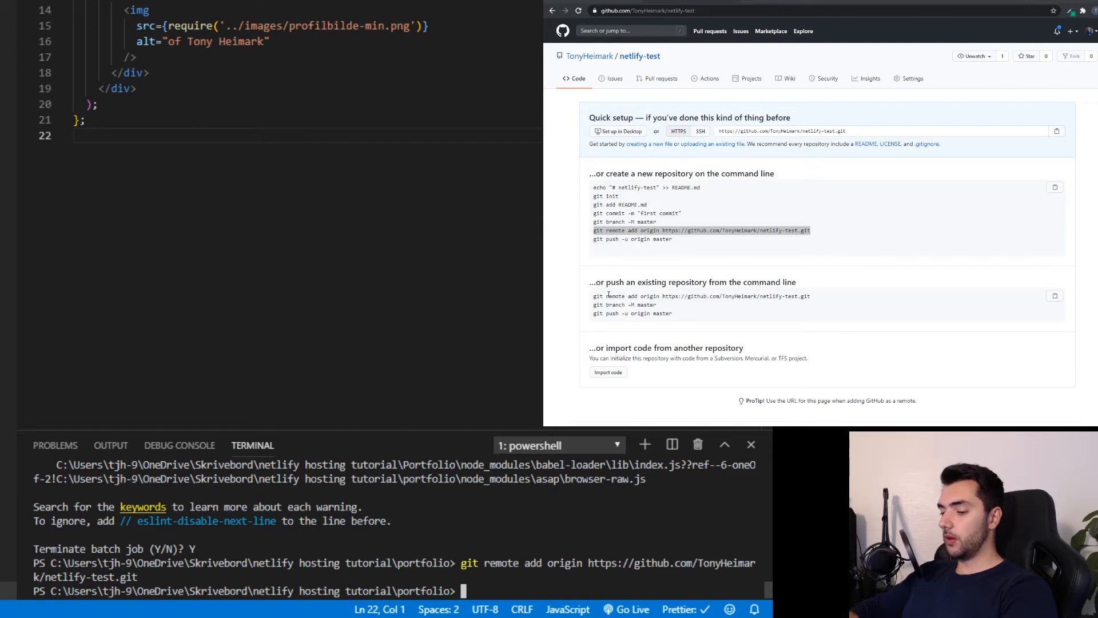
Stage all portfolio files and commit them with the message "inital commit".
{"action": "type", "text": "git add ."}
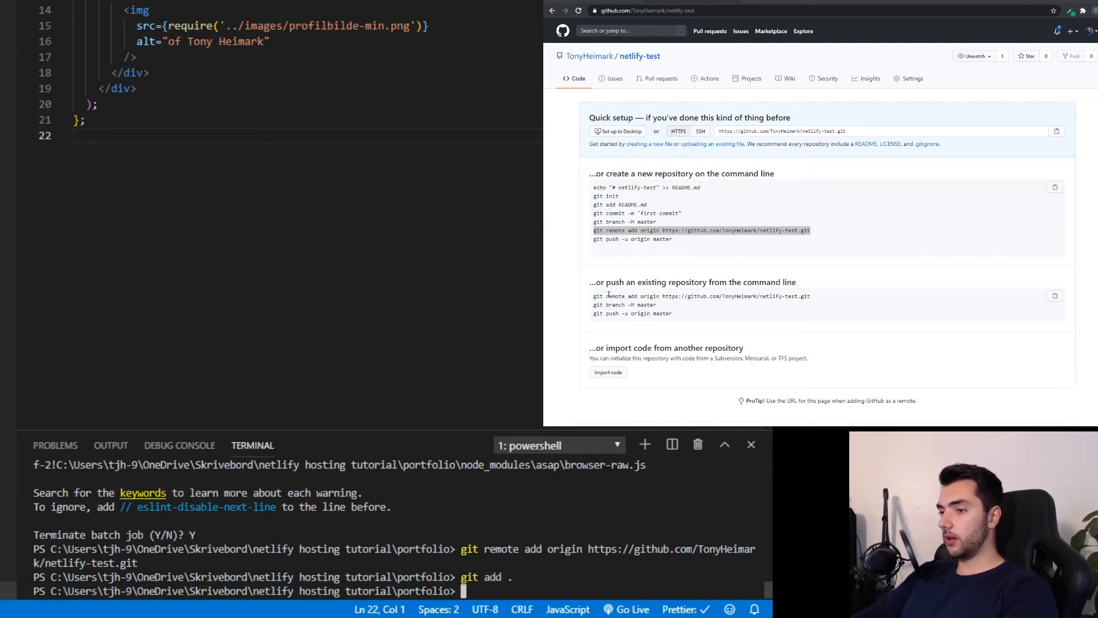
{"action": "type", "text": "git commit"}
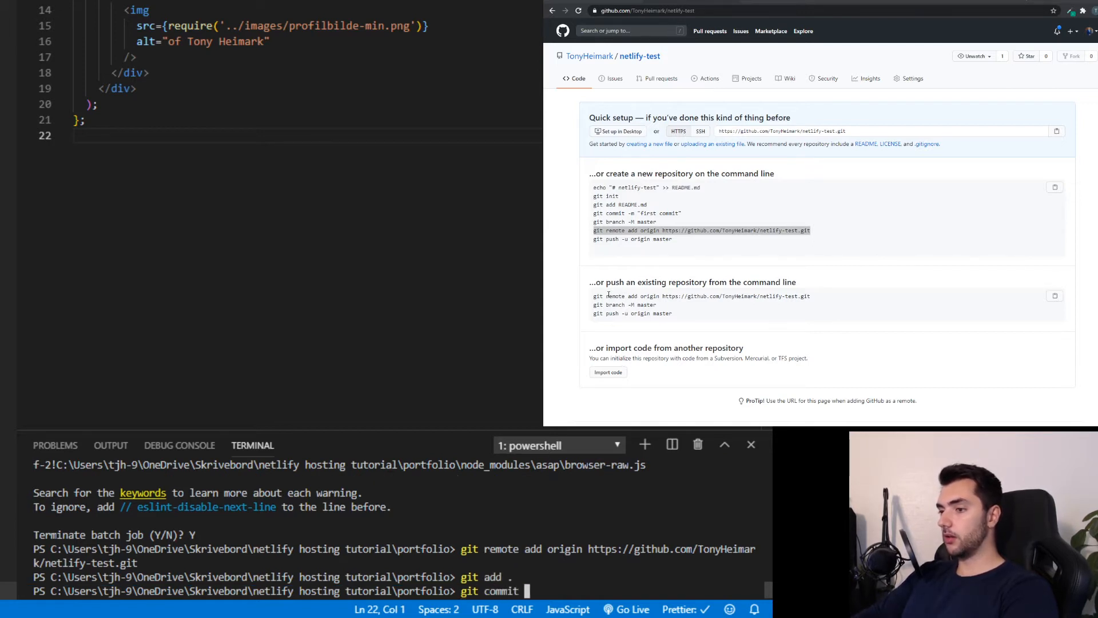
{"action": "type", "text": "-m\""}
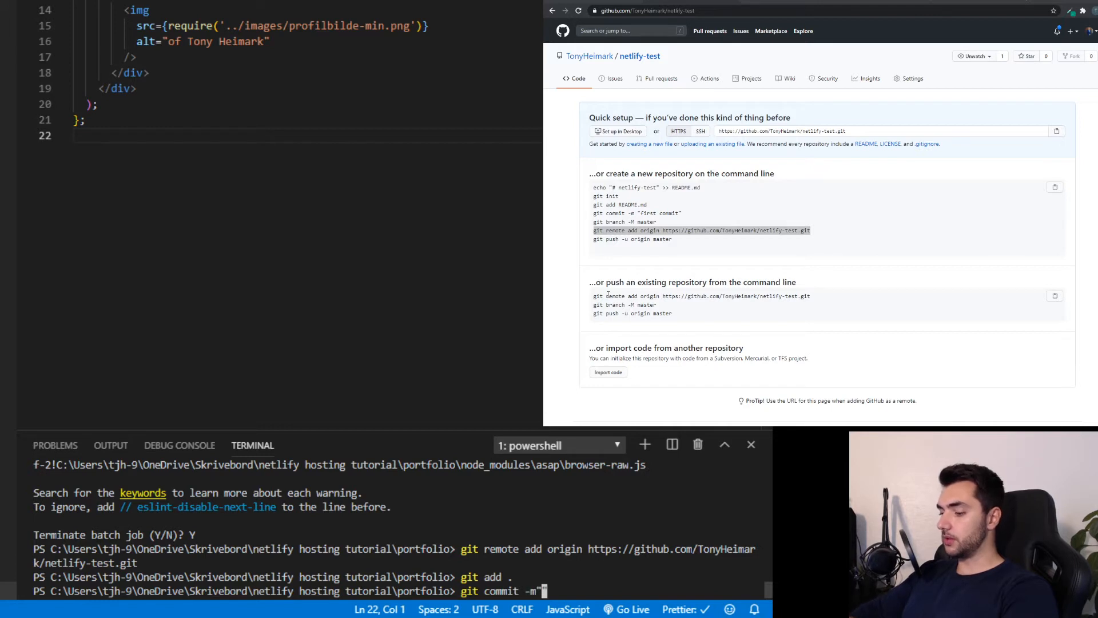
{"action": "type", "text": "inital co"}
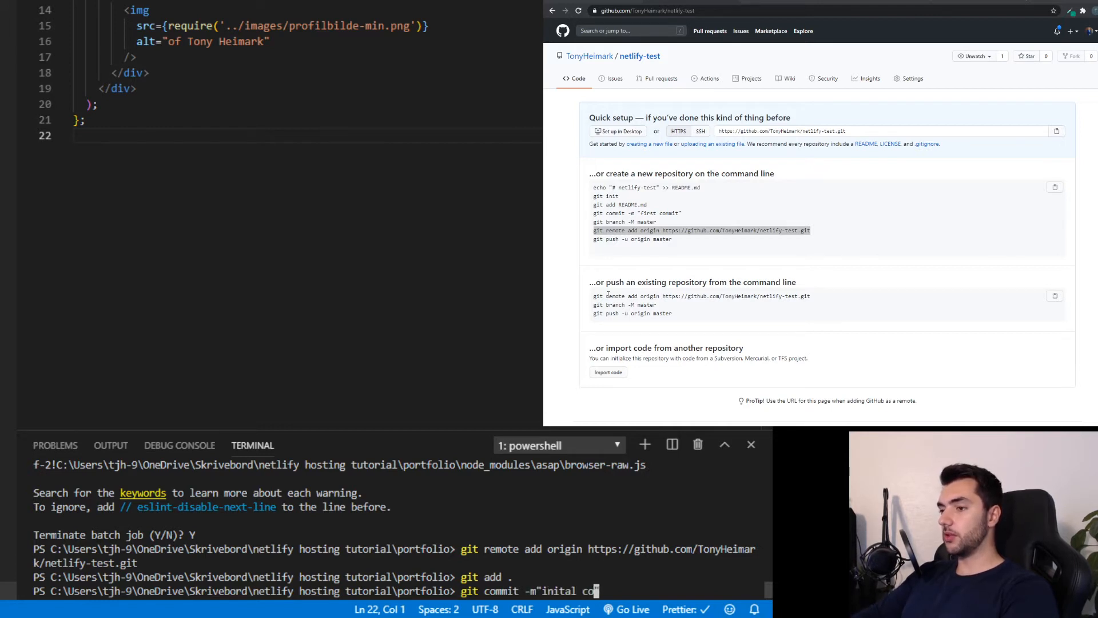
{"action": "type", "text": "mmit"}
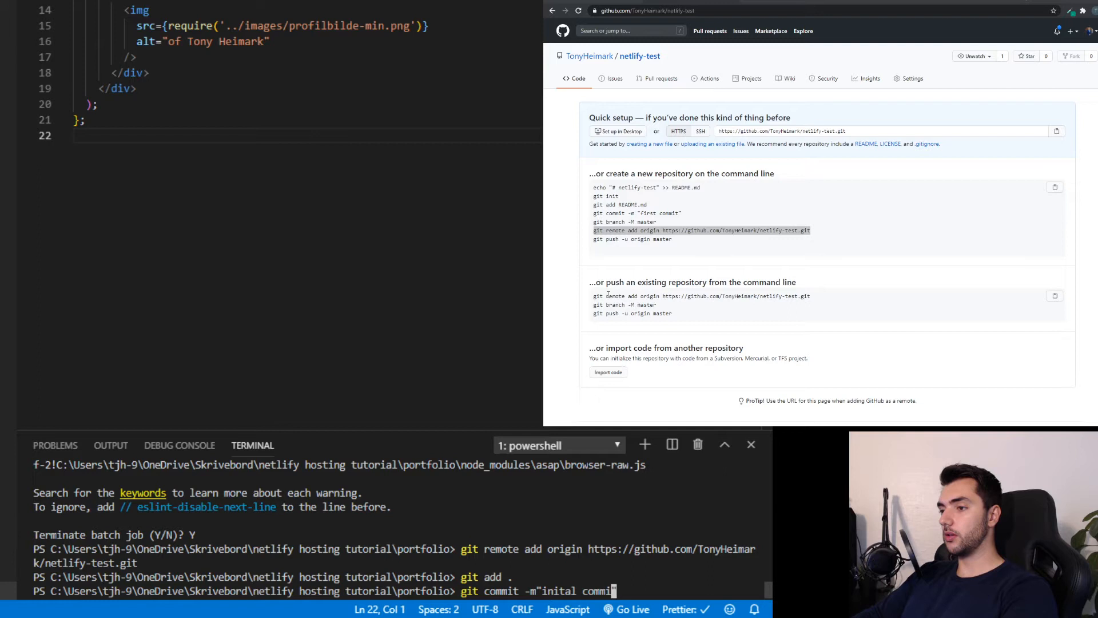
{"action": "key", "text": "Enter"}
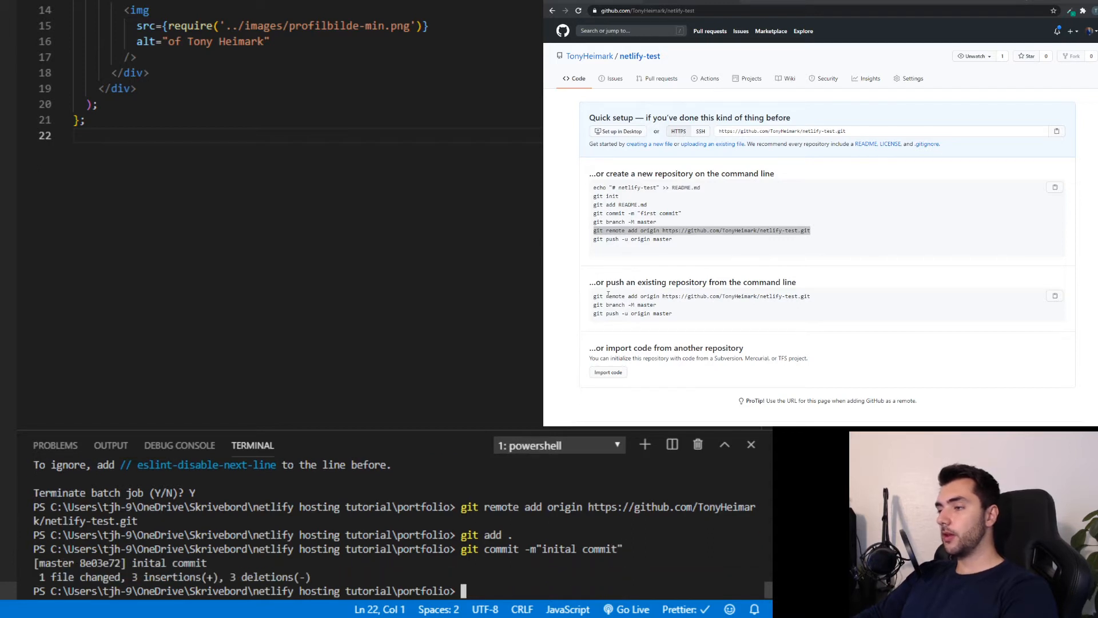
Push the commit to the netlify-test repository's master branch with git push -u origin master.
{"action": "type", "text": "git push -u origi"}
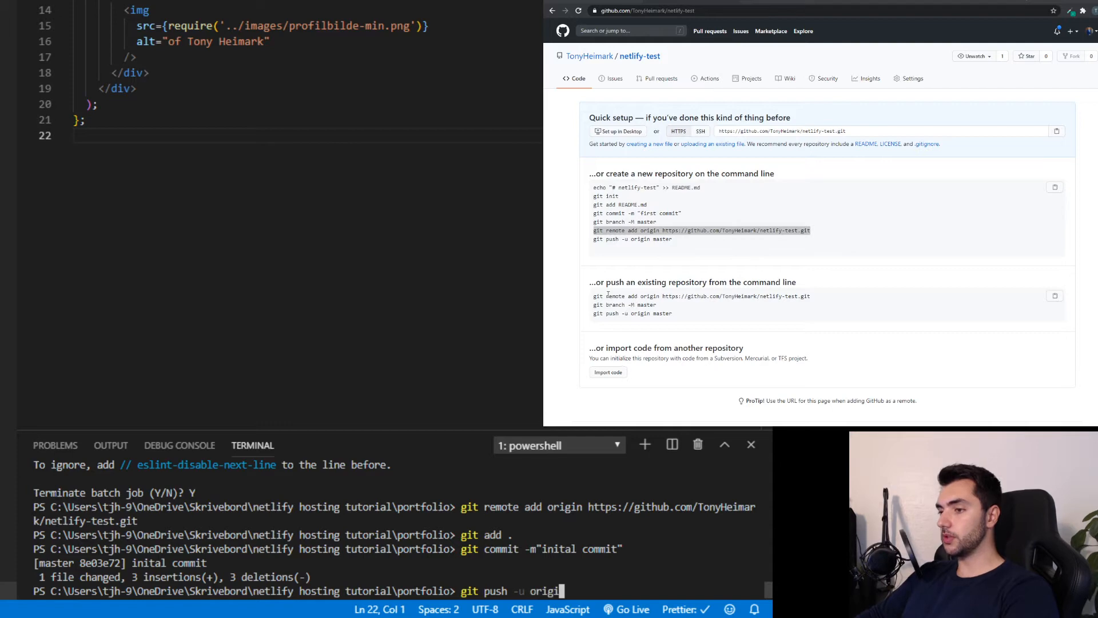
{"action": "key", "text": "Enter"}
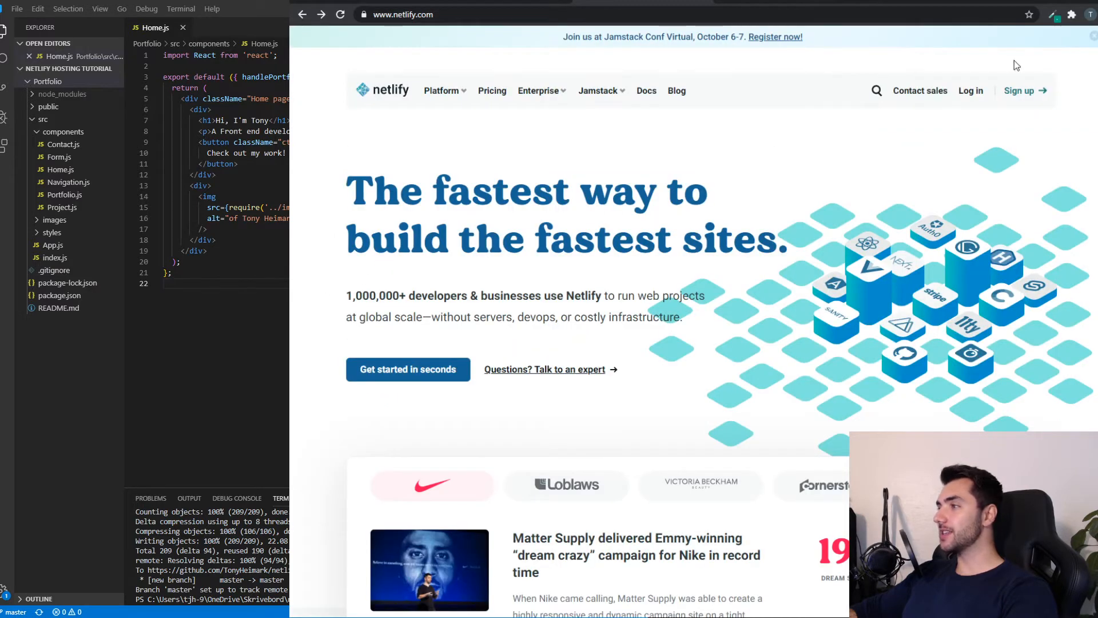
Sign up for Netlify using the GitHub account to reach the team's sites list.
{"action": "left_click", "coordinate": [1025, 90]}
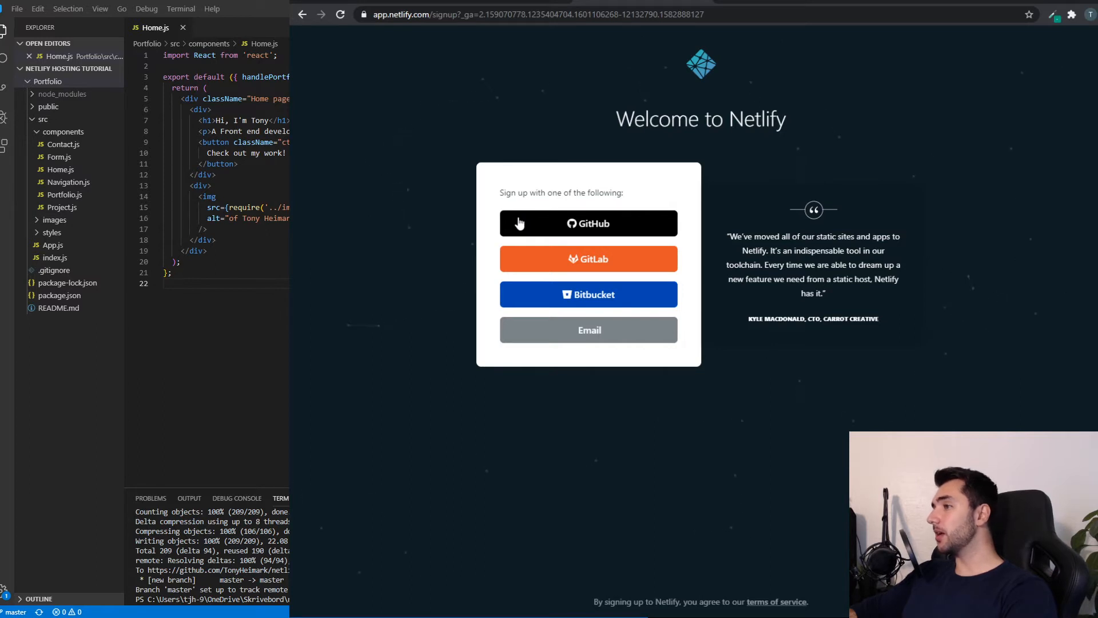
{"action": "left_click", "coordinate": [589, 223]}
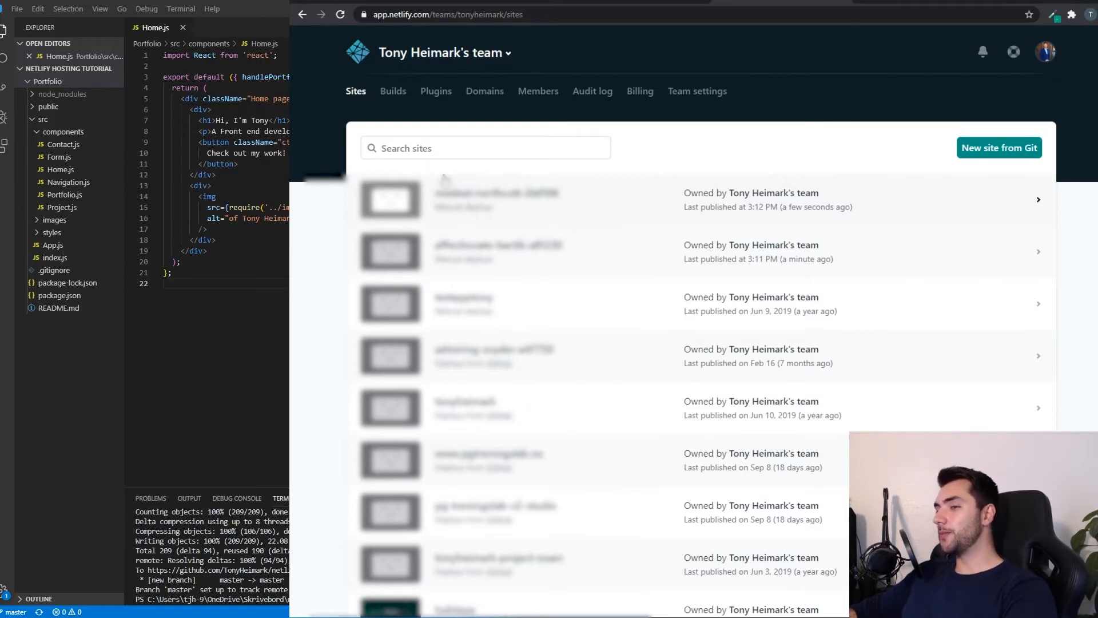
Scroll to the bottom of the Sites list to reach the drag-and-drop deploy area.
{"action": "scroll", "scroll_direction": "down", "scroll_amount": 3}
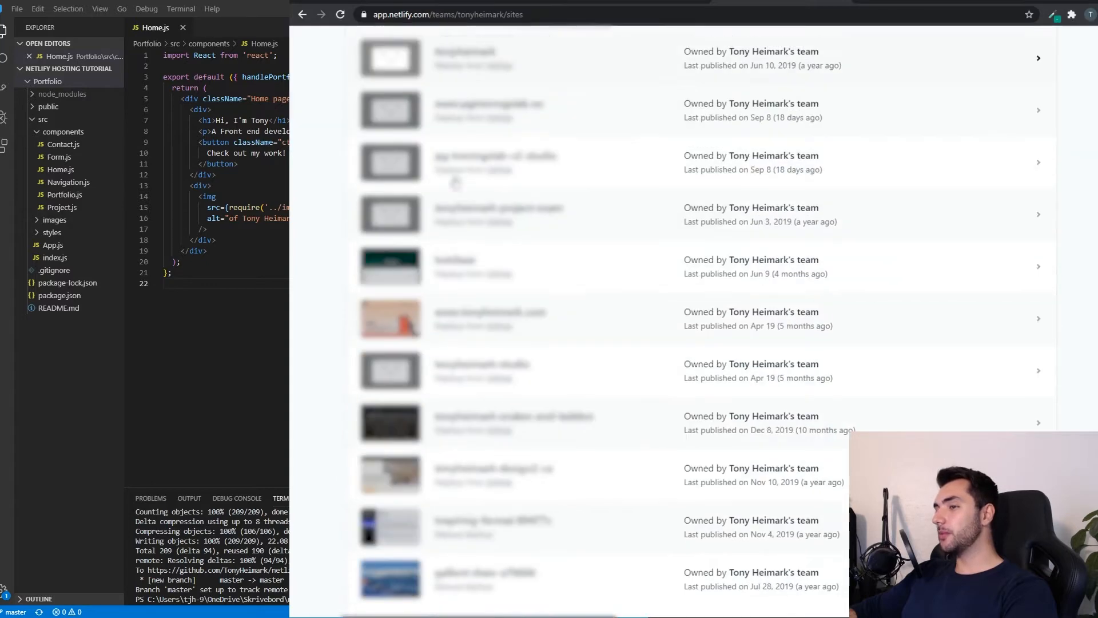
{"action": "scroll", "scroll_direction": "down", "scroll_amount": 3}
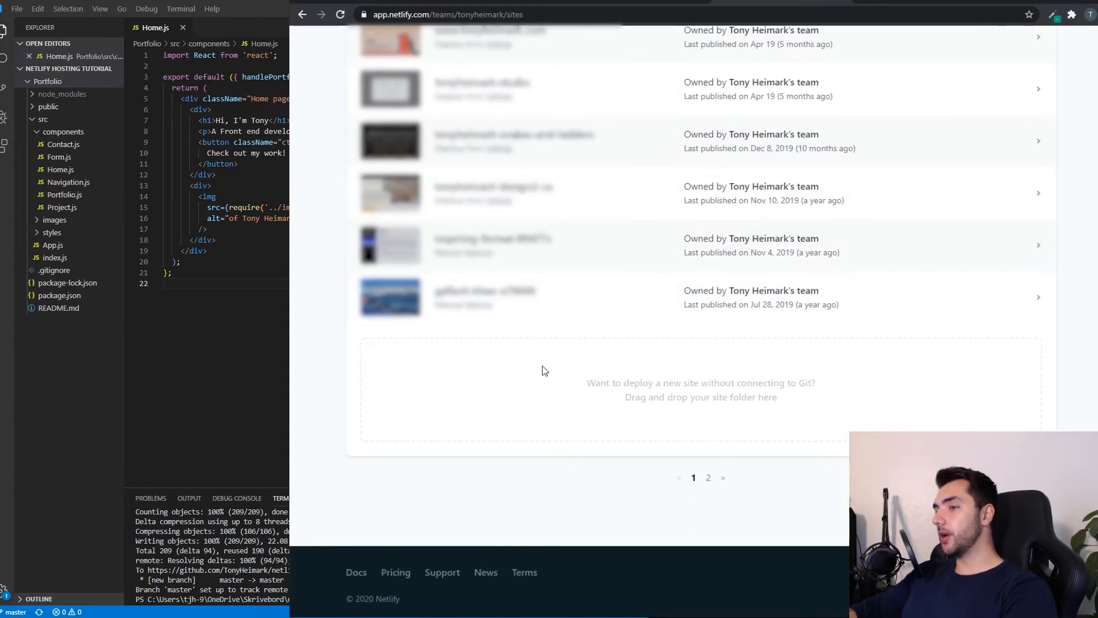
{"action": "mouse_move", "coordinate": [626, 366]}
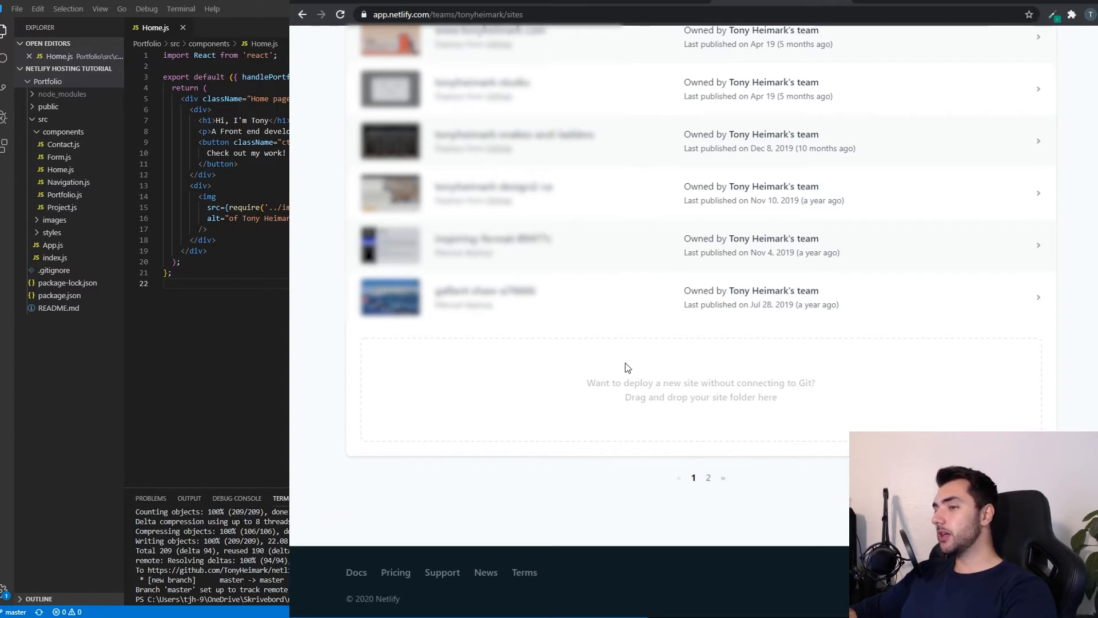
{"action": "mouse_move", "coordinate": [497, 444]}
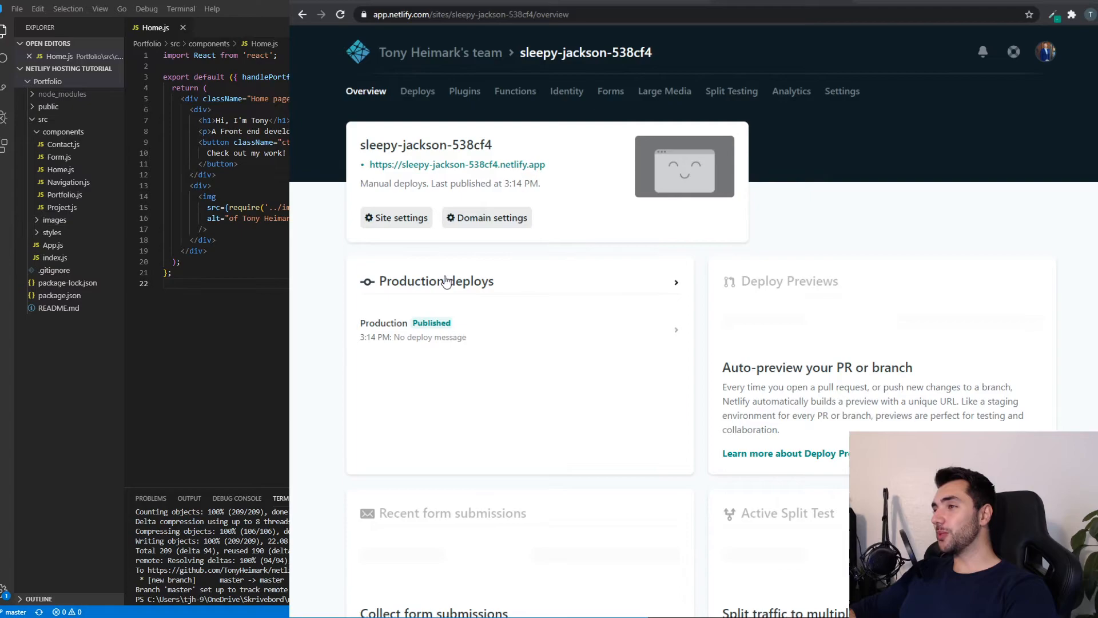
{"action": "left_click", "coordinate": [440, 52]}
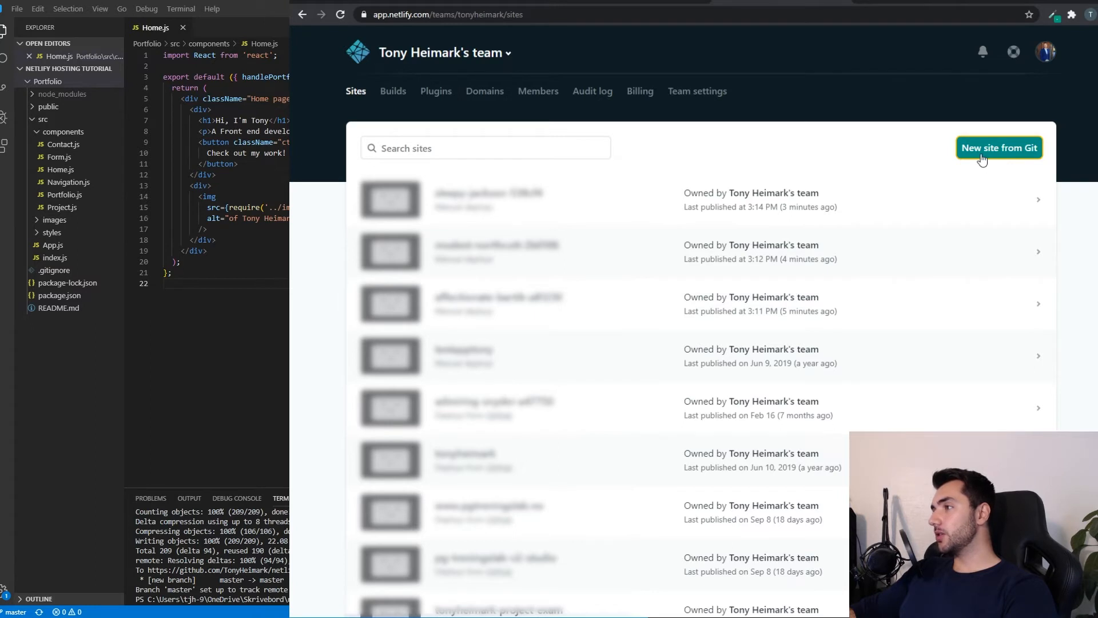
{"action": "left_click", "coordinate": [1000, 148]}
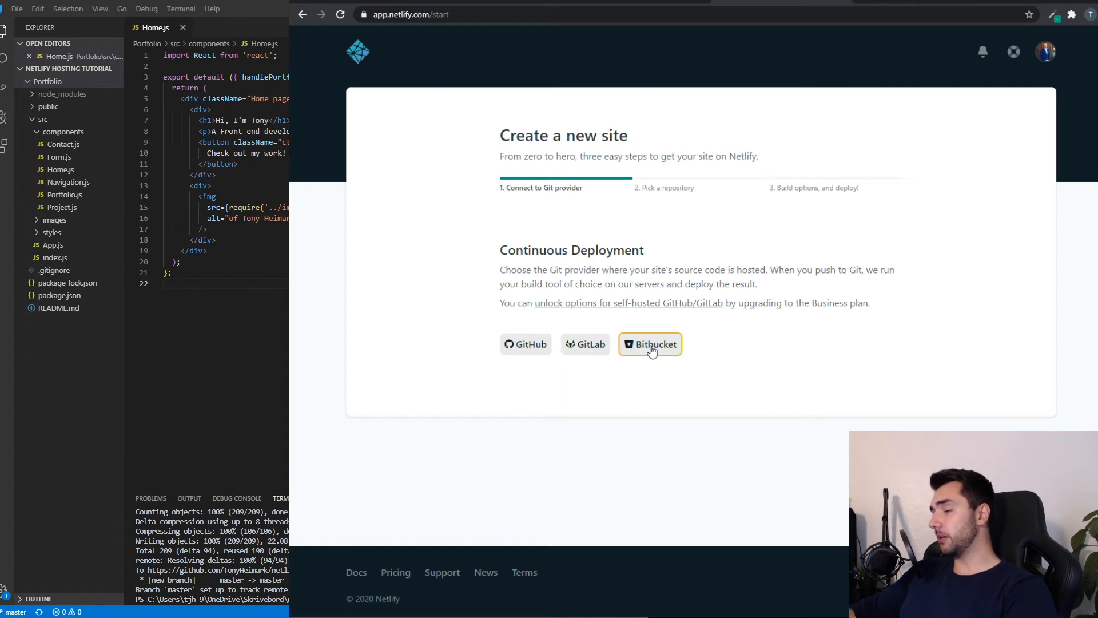
{"action": "mouse_move", "coordinate": [563, 242]}
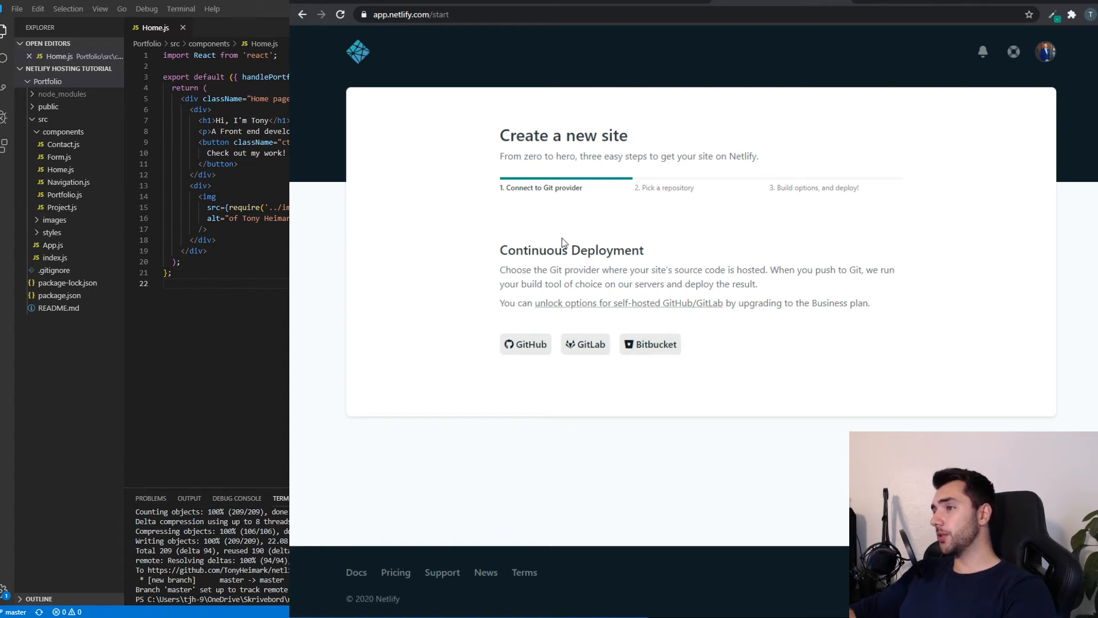
{"action": "mouse_move", "coordinate": [516, 326]}
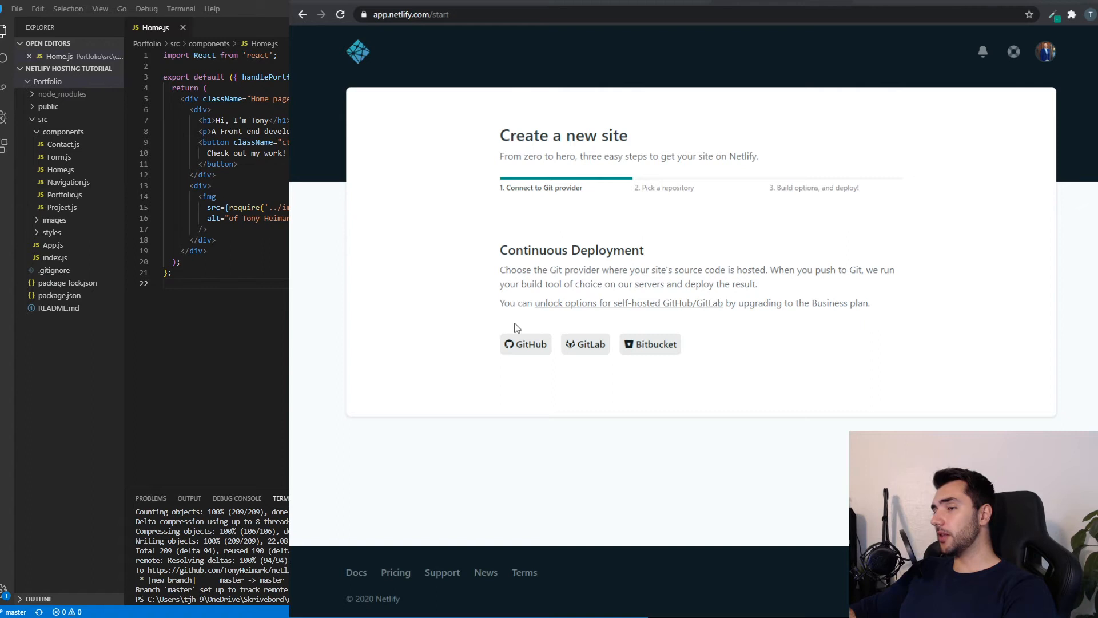
{"action": "left_click", "coordinate": [526, 343]}
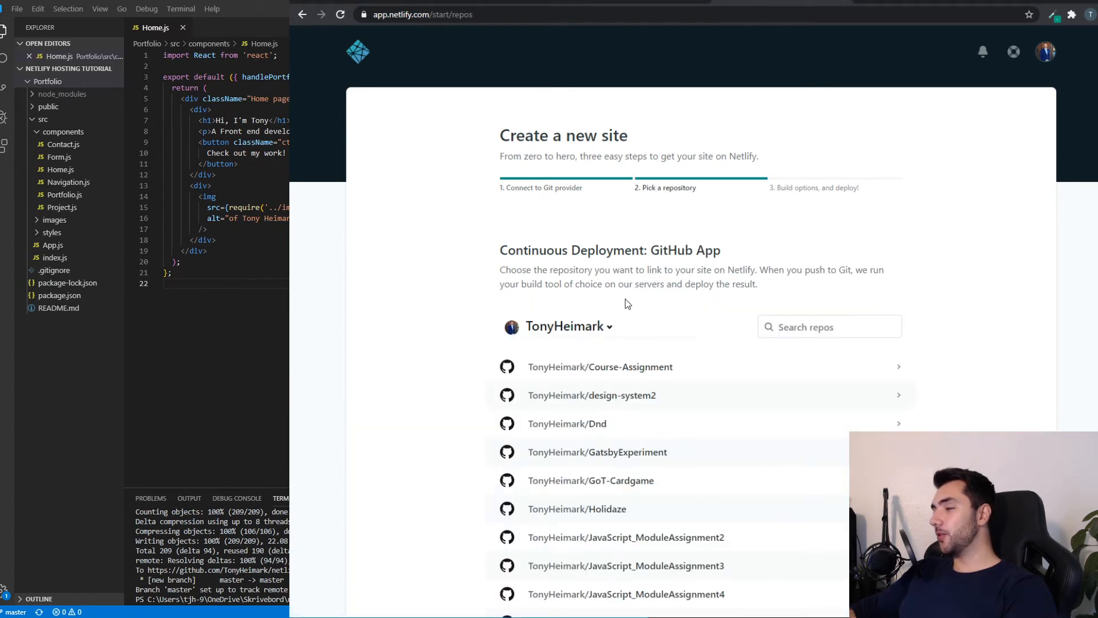
{"action": "scroll", "scroll_direction": "down", "scroll_amount": 3}
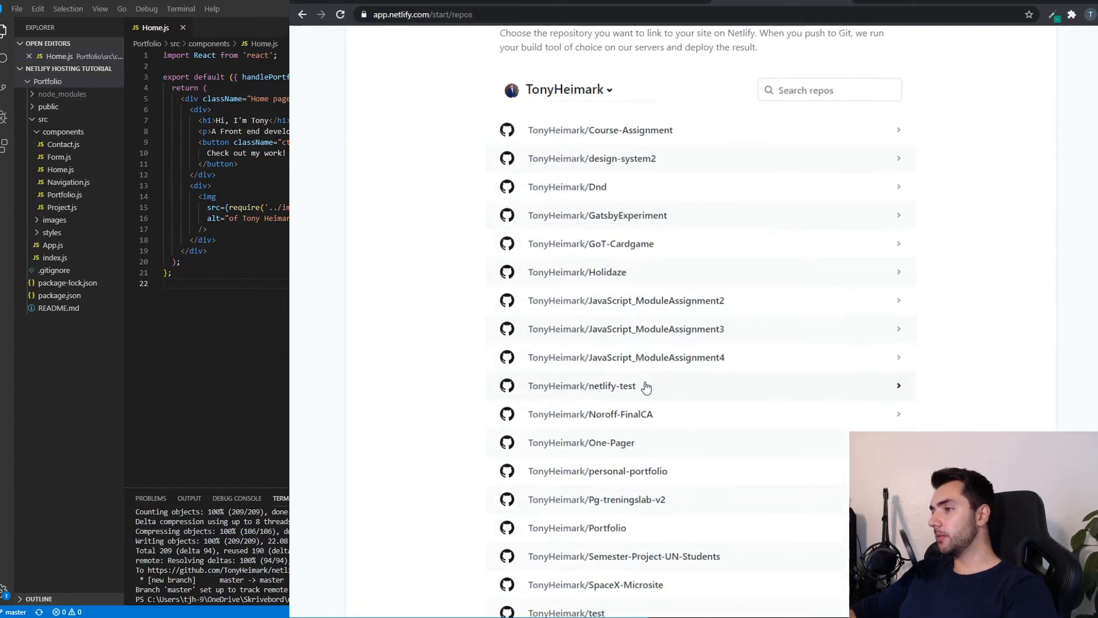
{"action": "left_click", "coordinate": [610, 386]}
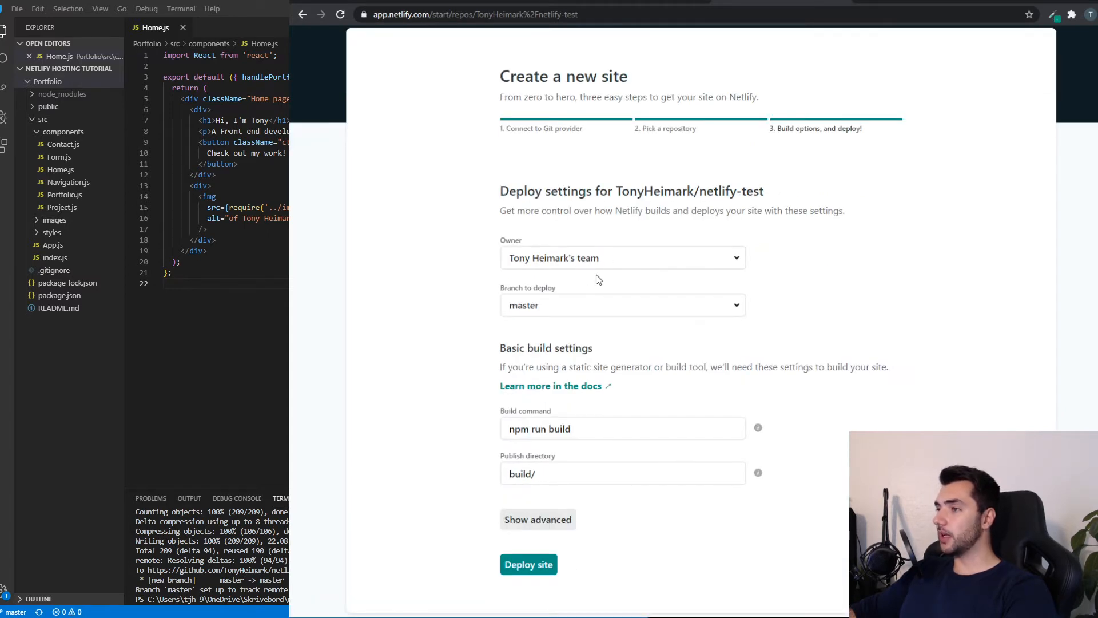
{"action": "mouse_move", "coordinate": [510, 269]}
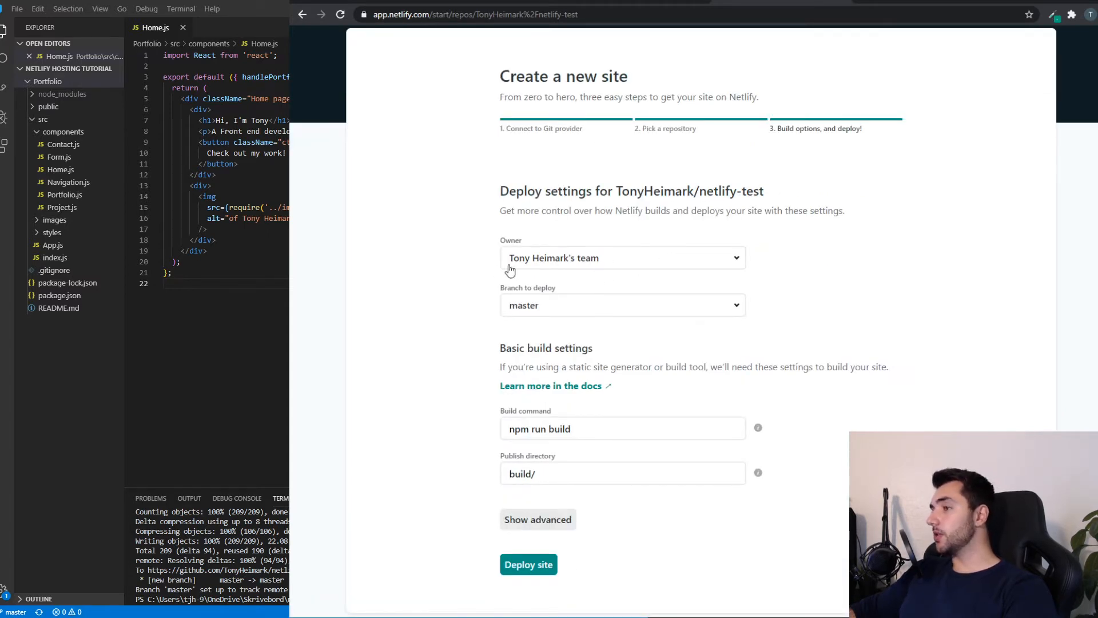
{"action": "mouse_move", "coordinate": [538, 270]}
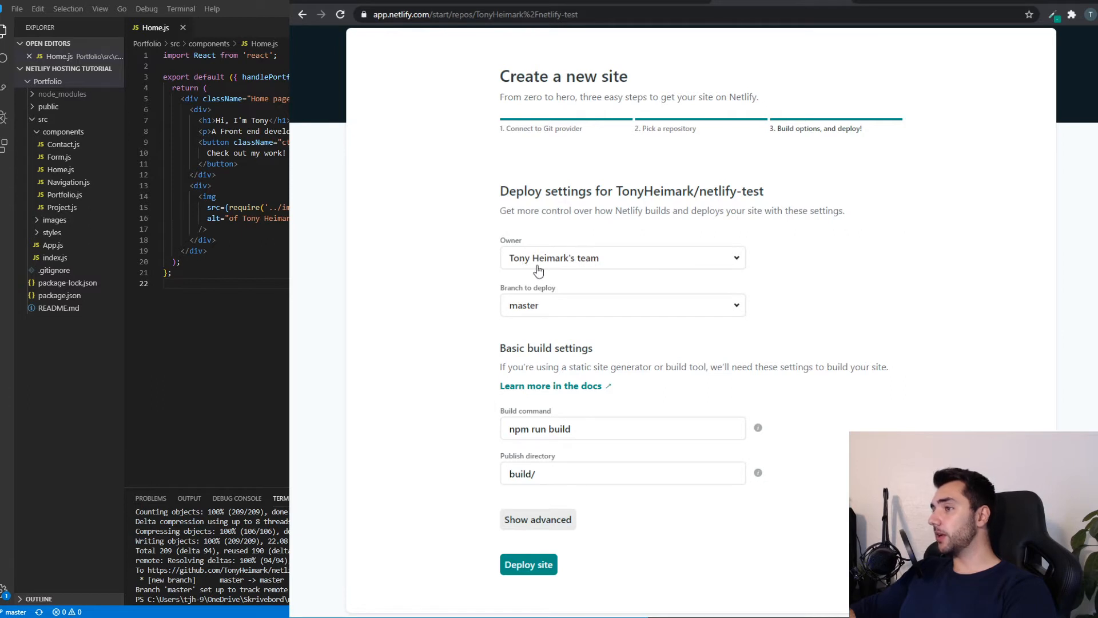
{"action": "scroll", "scroll_direction": "down", "scroll_amount": 3}
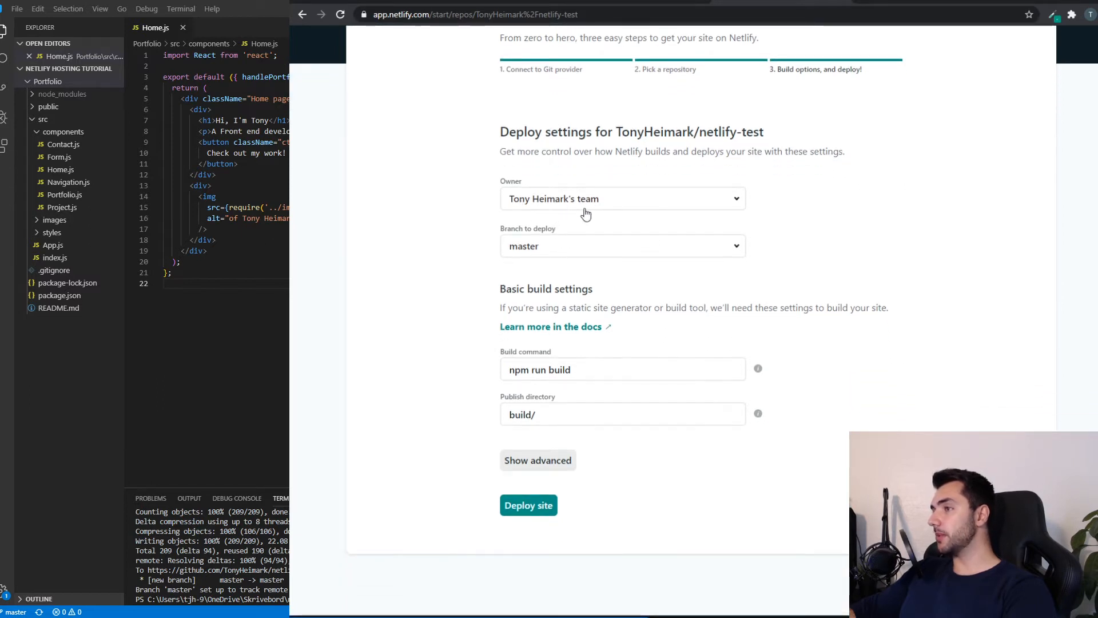
{"action": "mouse_move", "coordinate": [510, 258]}
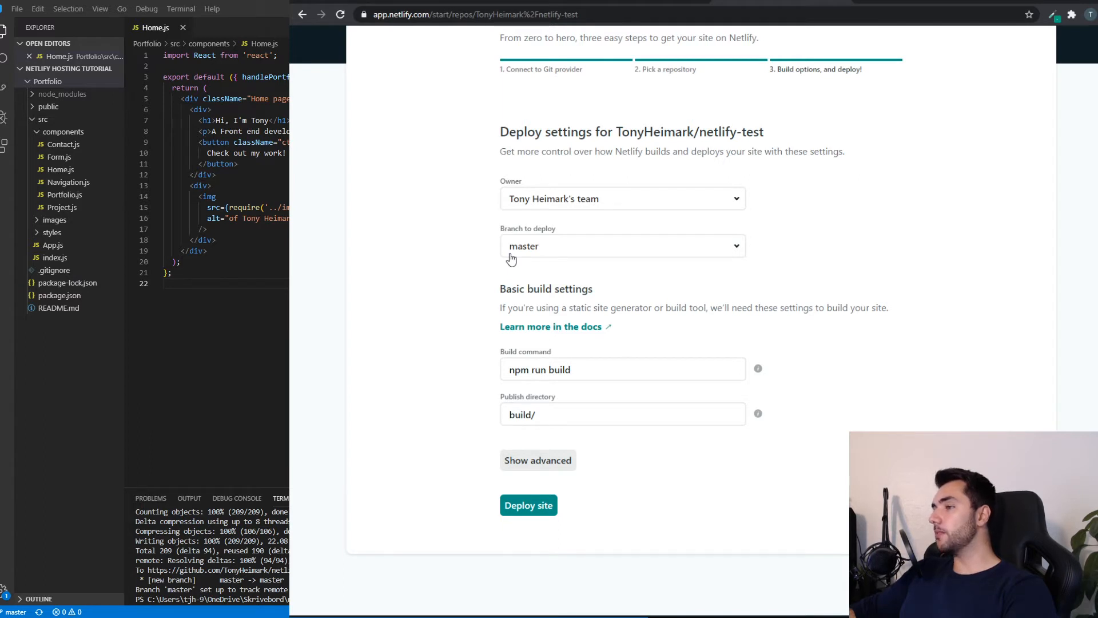
{"action": "mouse_move", "coordinate": [549, 256]}
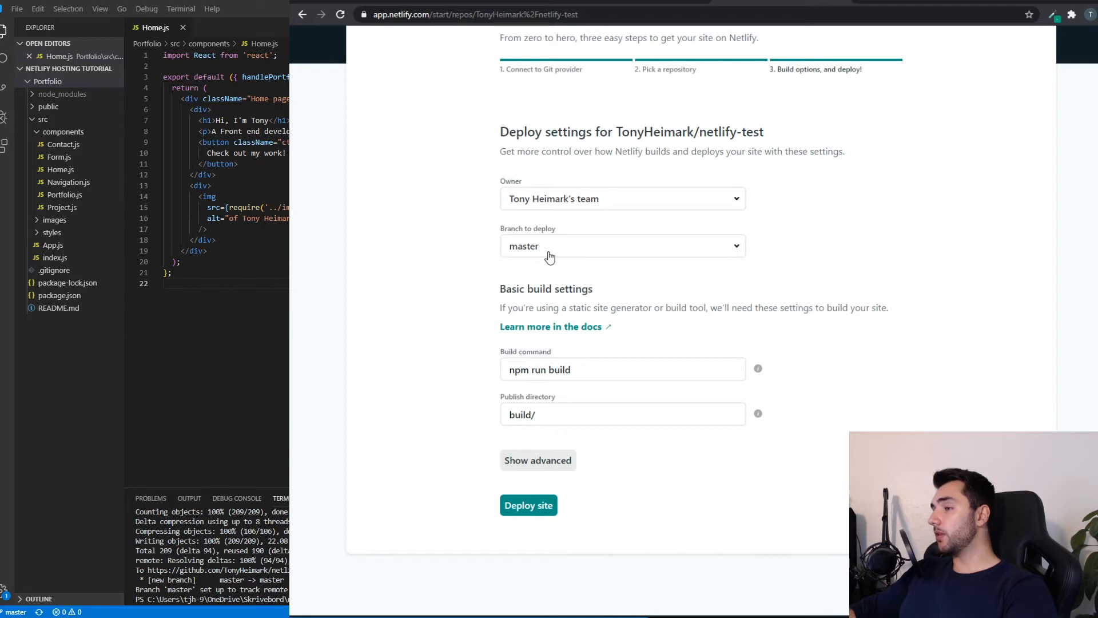
{"action": "mouse_move", "coordinate": [546, 247]}
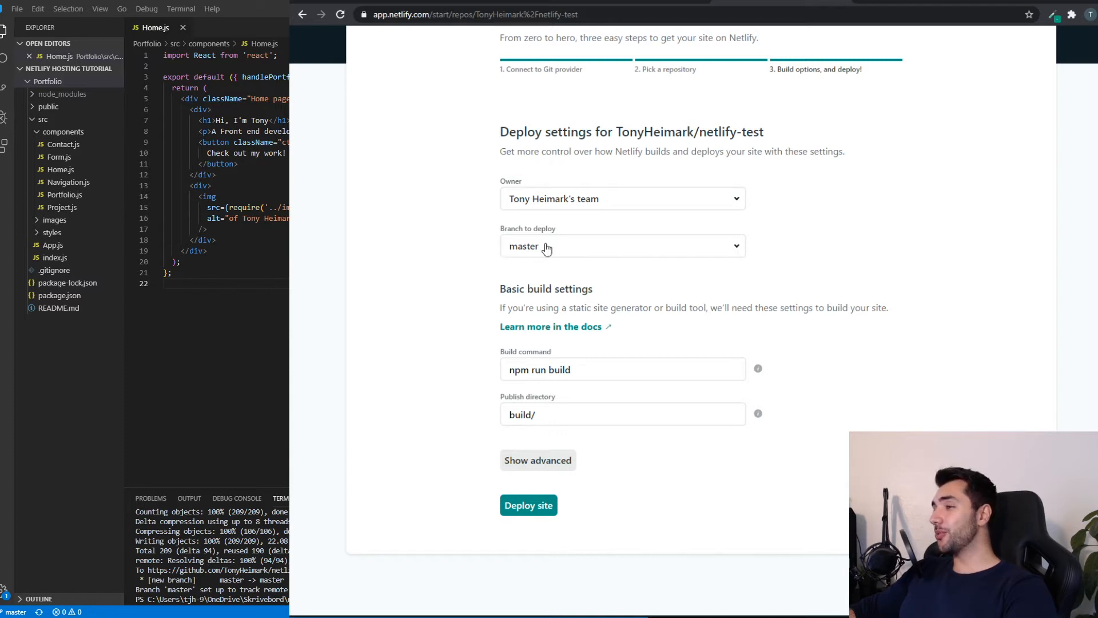
{"action": "left_click", "coordinate": [623, 246]}
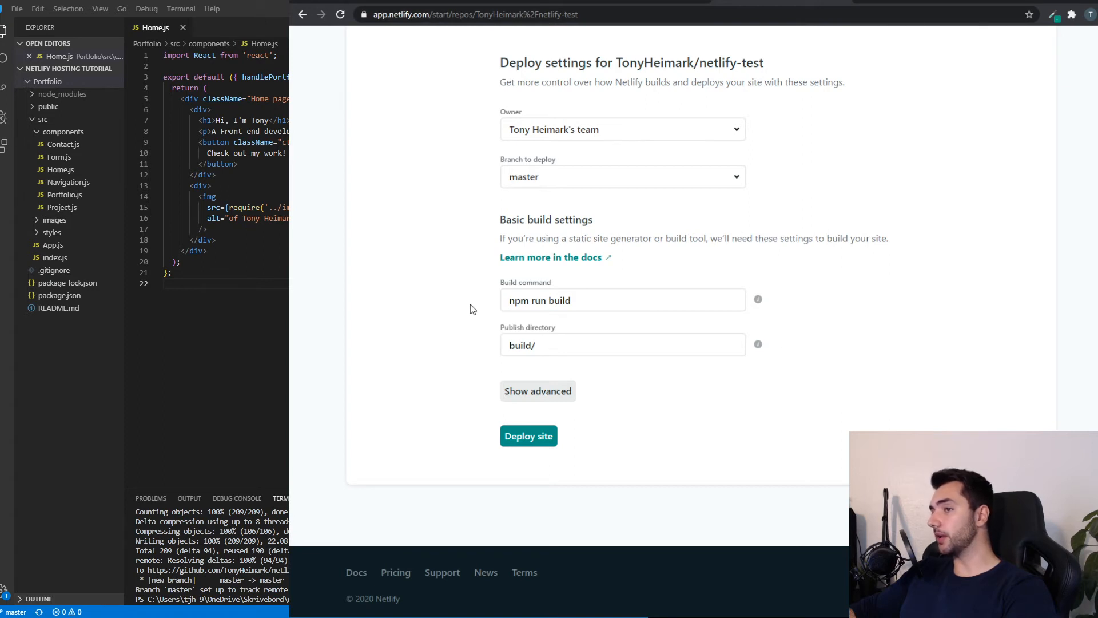
{"action": "left_click", "coordinate": [595, 300]}
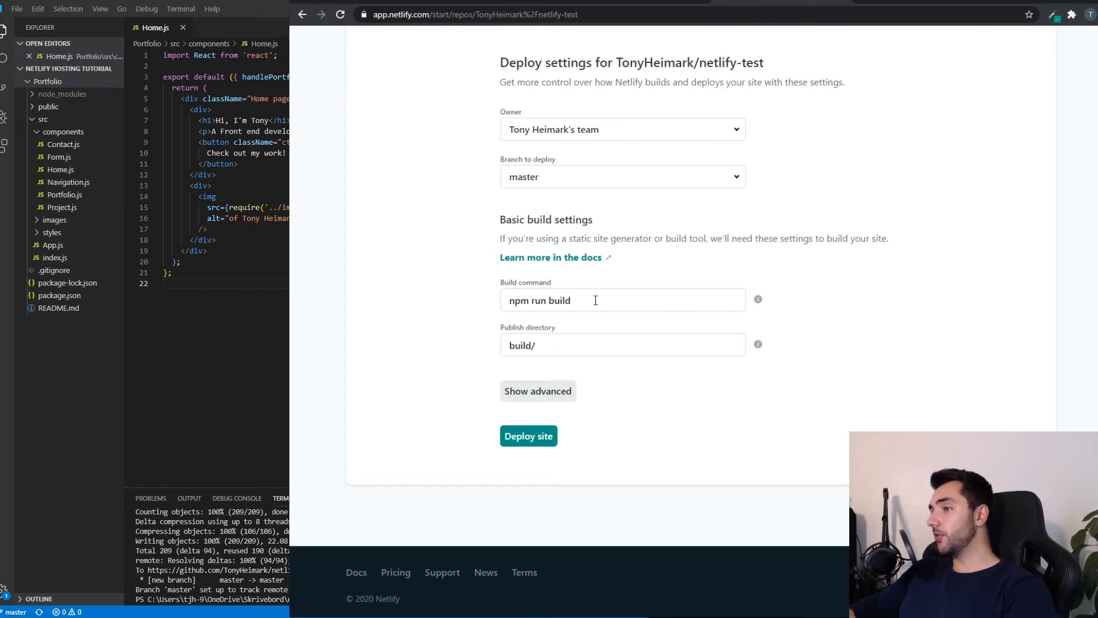
{"action": "mouse_move", "coordinate": [471, 297]}
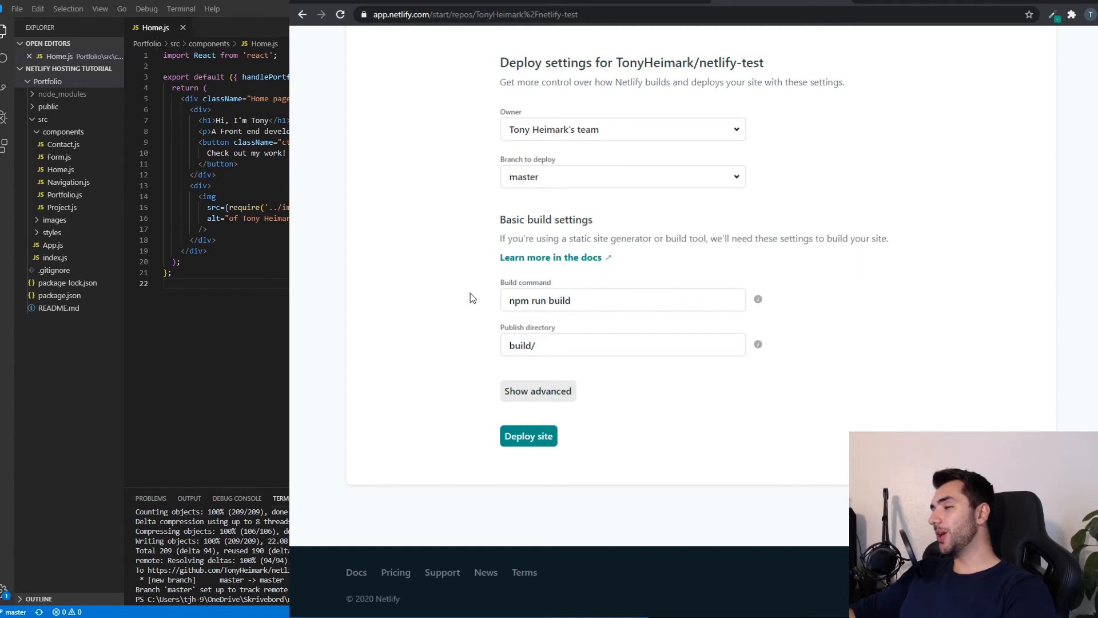
{"action": "left_click", "coordinate": [525, 345]}
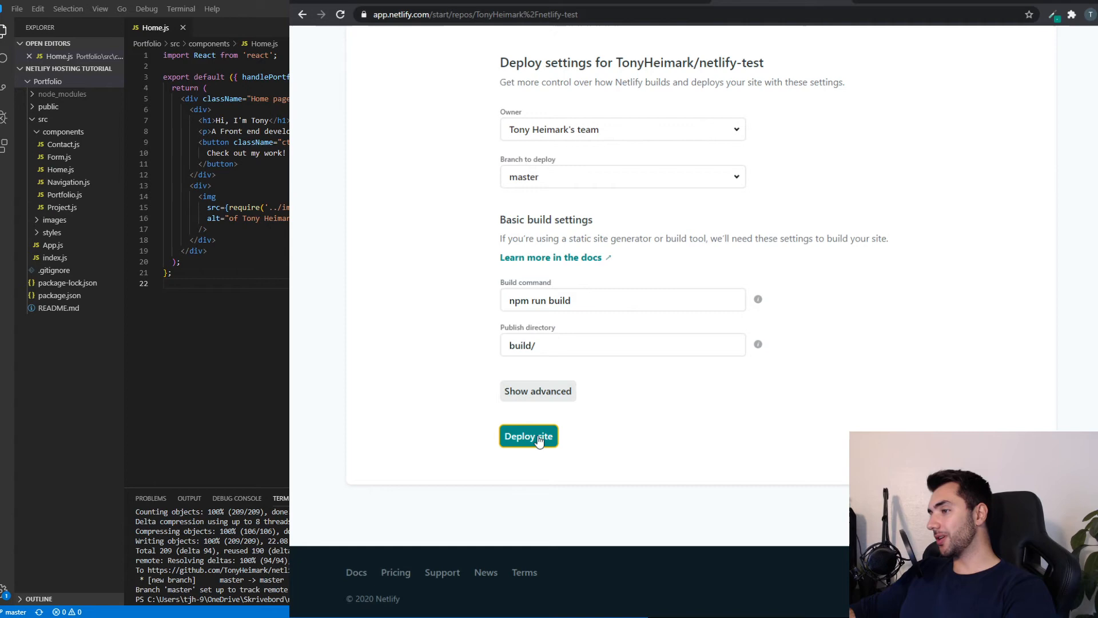
Deploy the repository as a new site, published at kind-hoover-78e756.netlify.app.
{"action": "left_click", "coordinate": [528, 436]}
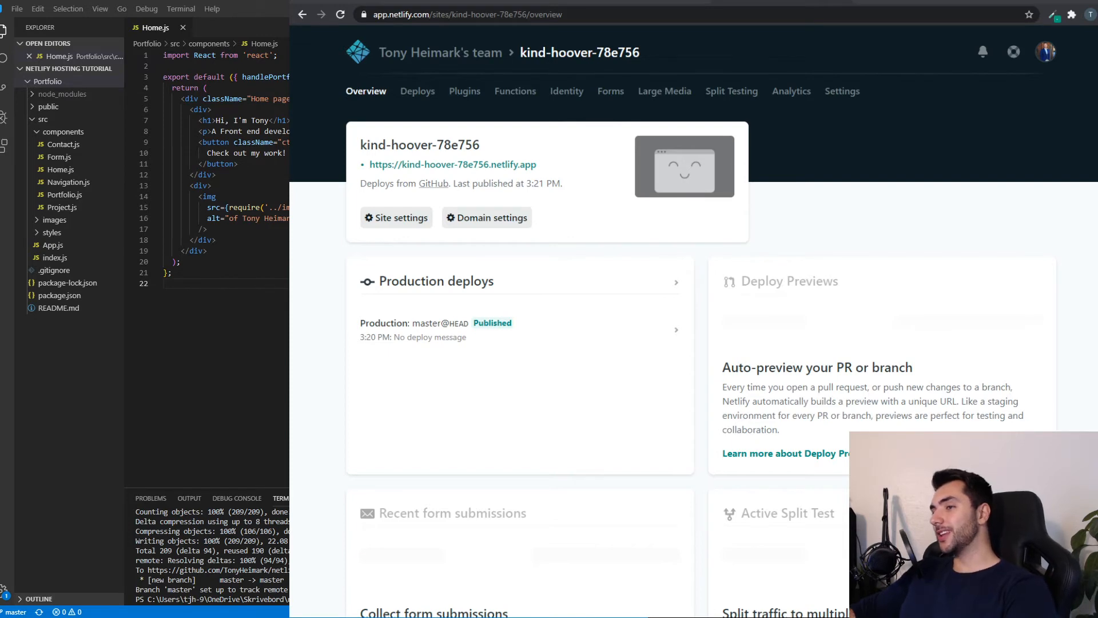
{"action": "mouse_move", "coordinate": [374, 167]}
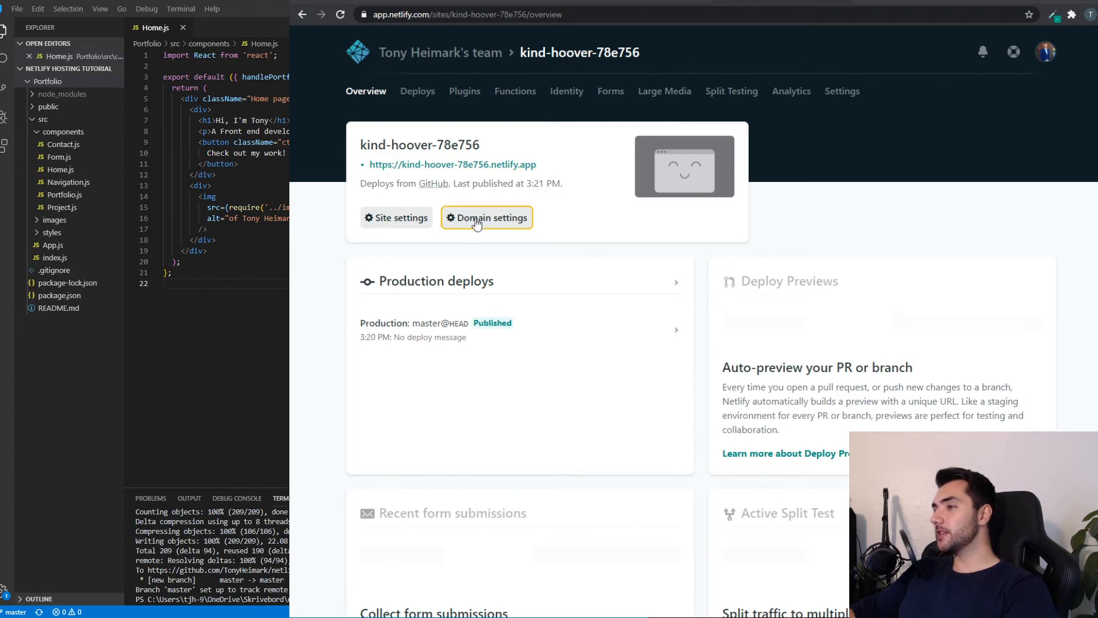
In Domain settings, rename the site to netlify-test-tony and save.
{"action": "left_click", "coordinate": [487, 217]}
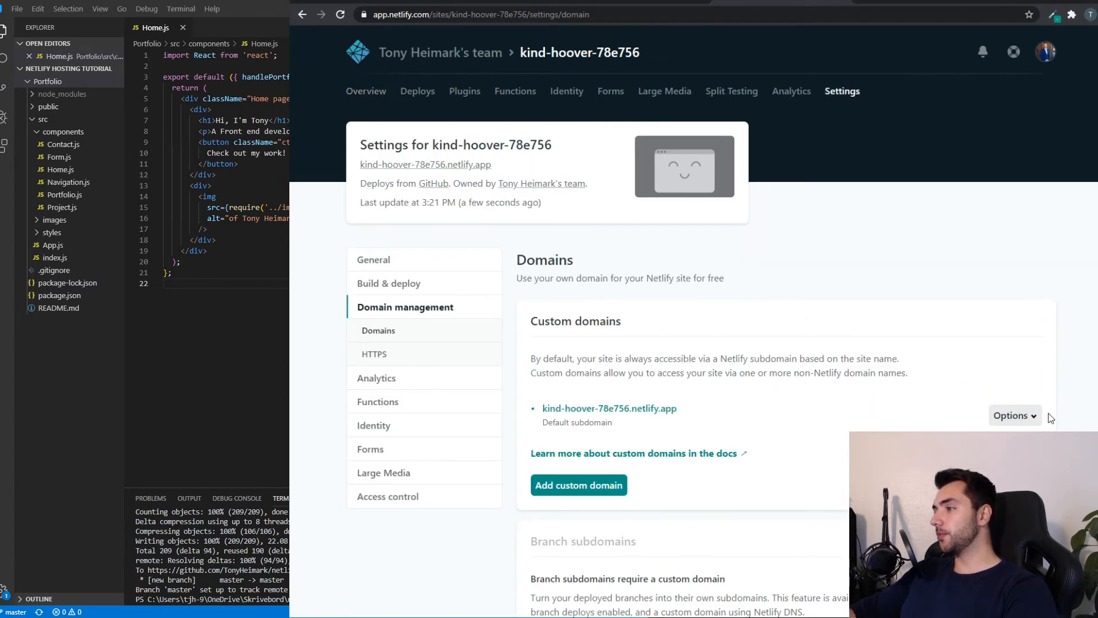
{"action": "left_click", "coordinate": [1015, 416]}
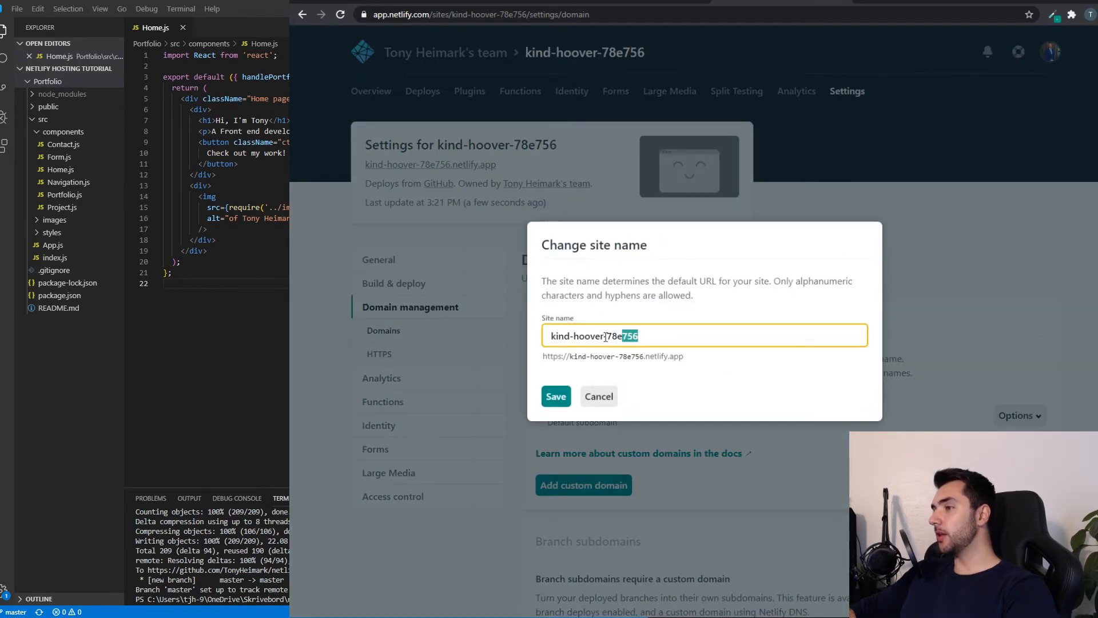
{"action": "type", "text": "netlify-test-tony"}
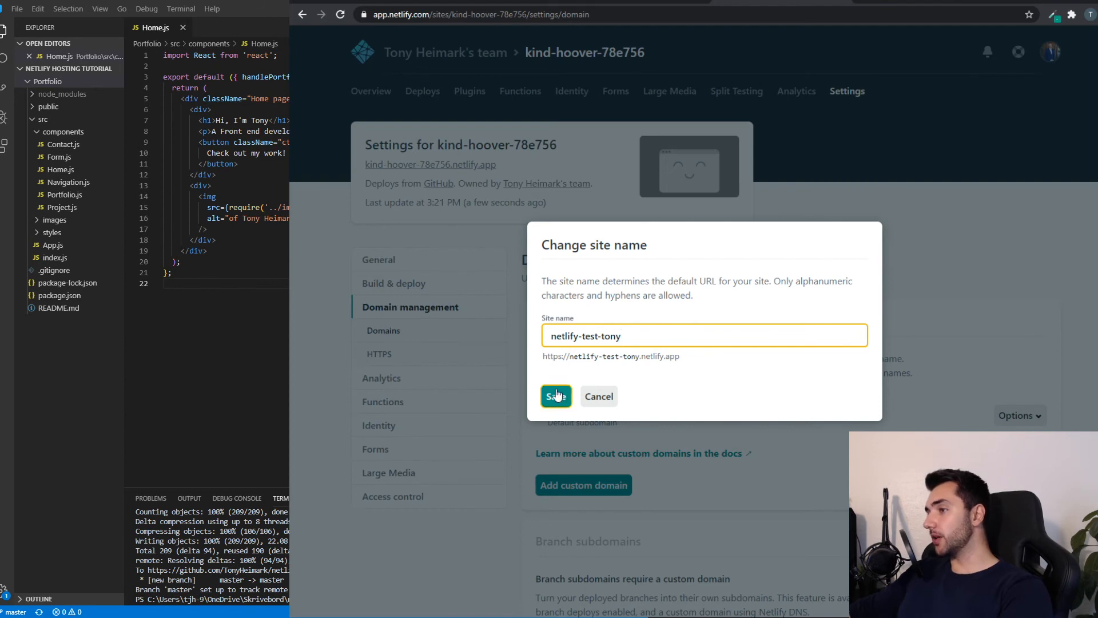
{"action": "left_click", "coordinate": [556, 396]}
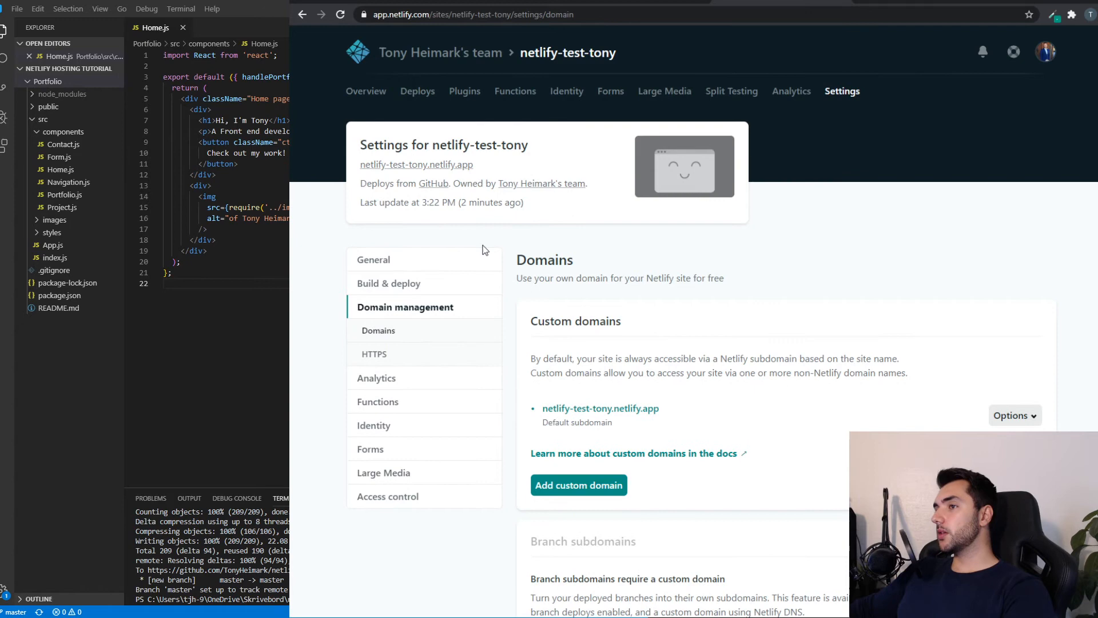
{"action": "mouse_move", "coordinate": [417, 170]}
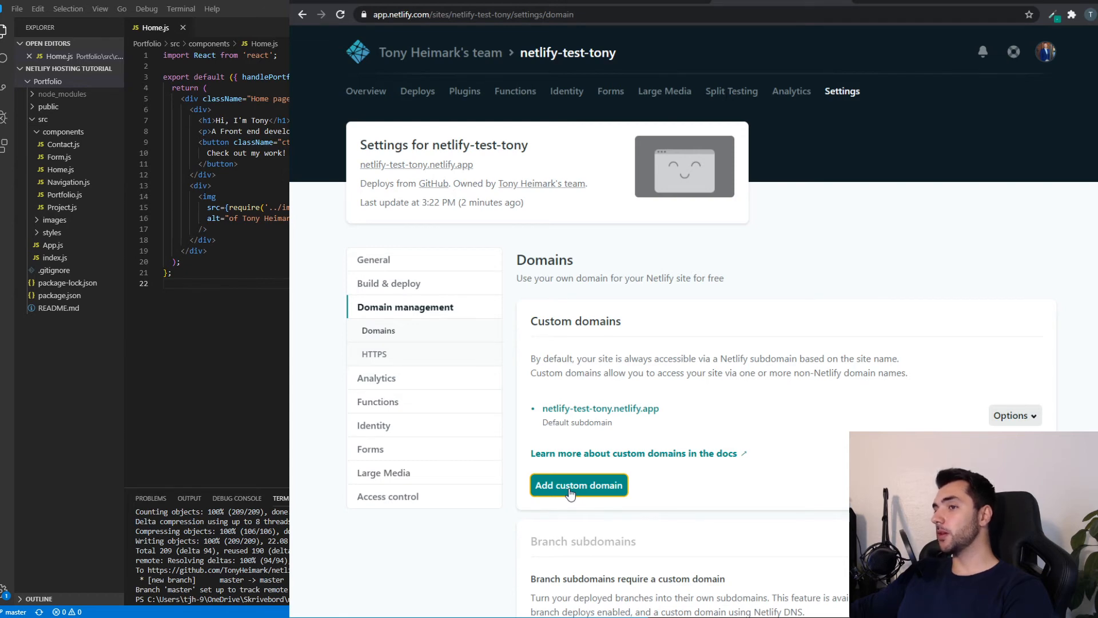
{"action": "mouse_move", "coordinate": [575, 464]}
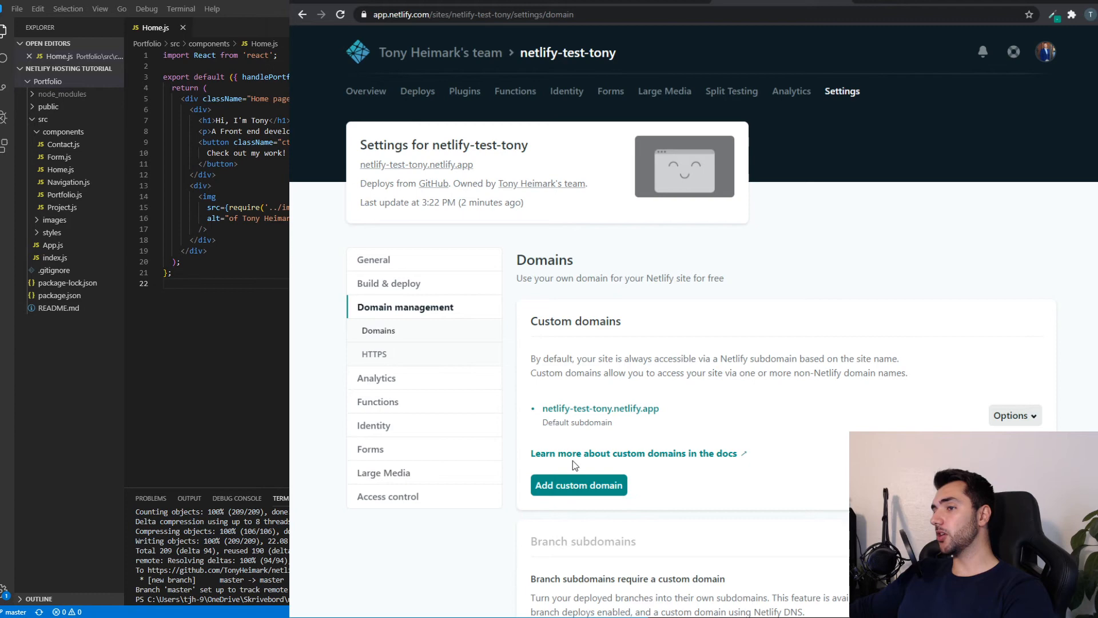
{"action": "mouse_move", "coordinate": [576, 459]}
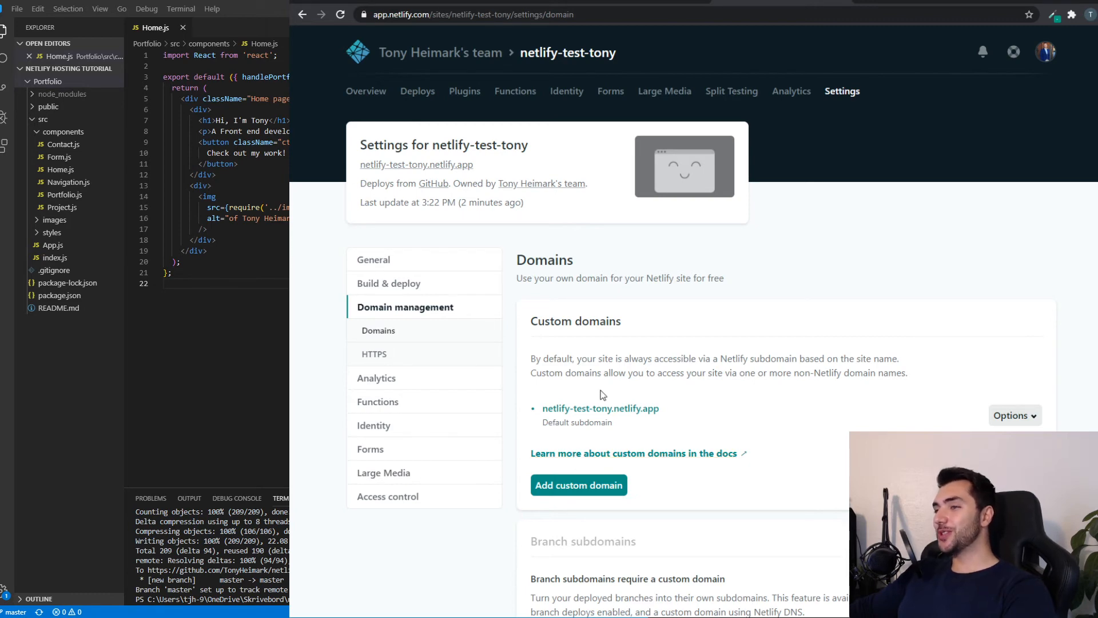
{"action": "mouse_move", "coordinate": [598, 367]}
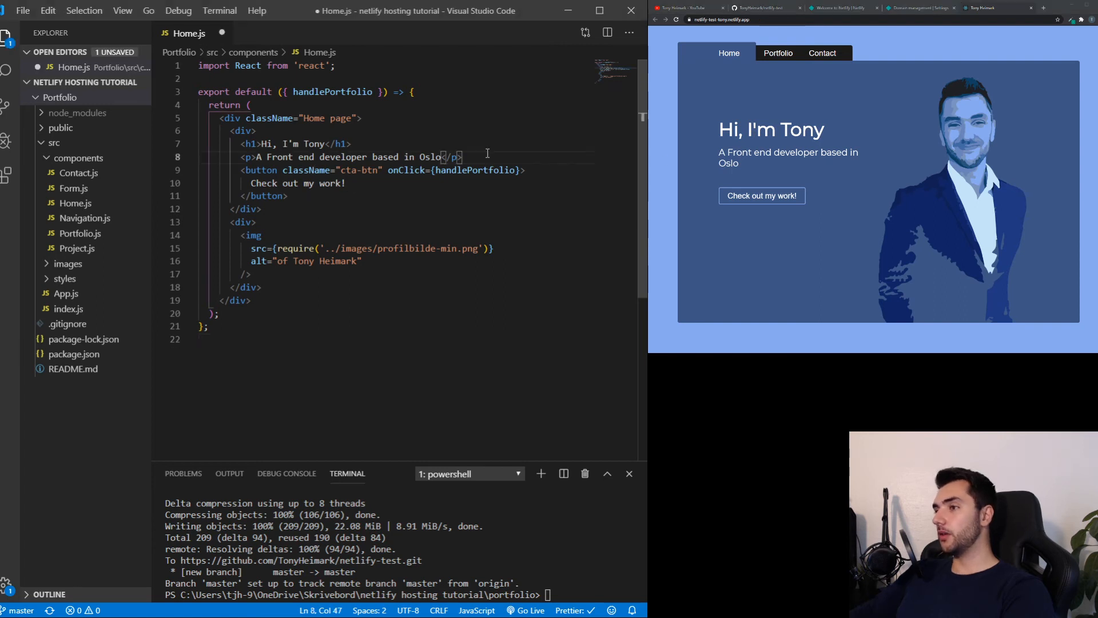
Change the Home.js intro line to say Norway instead of Oslo.
{"action": "type", "text": "N"}
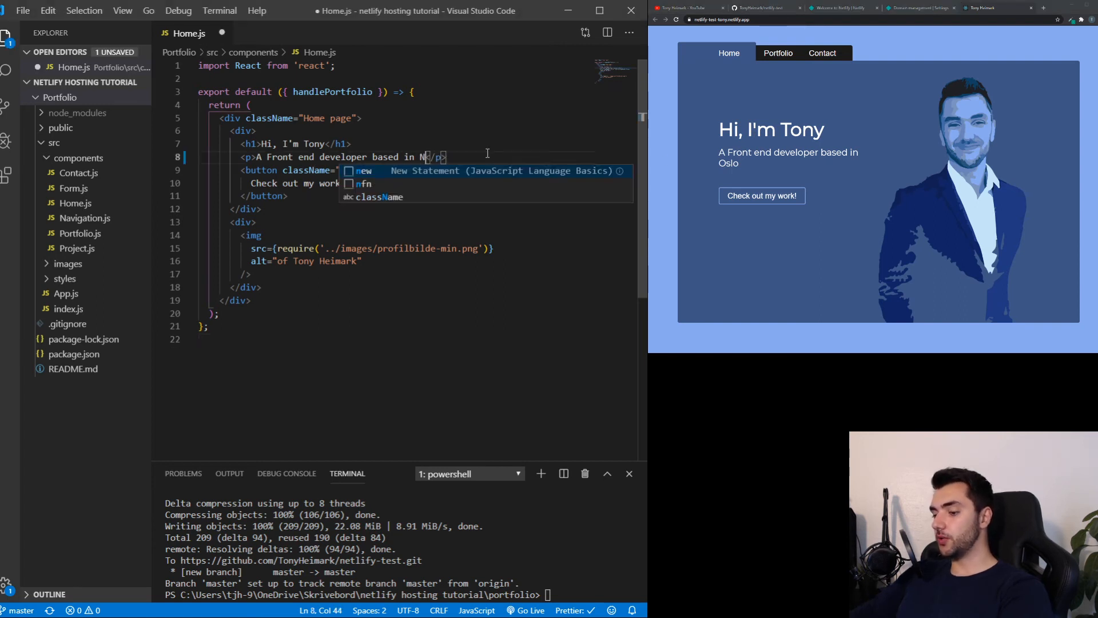
{"action": "type", "text": "orway"}
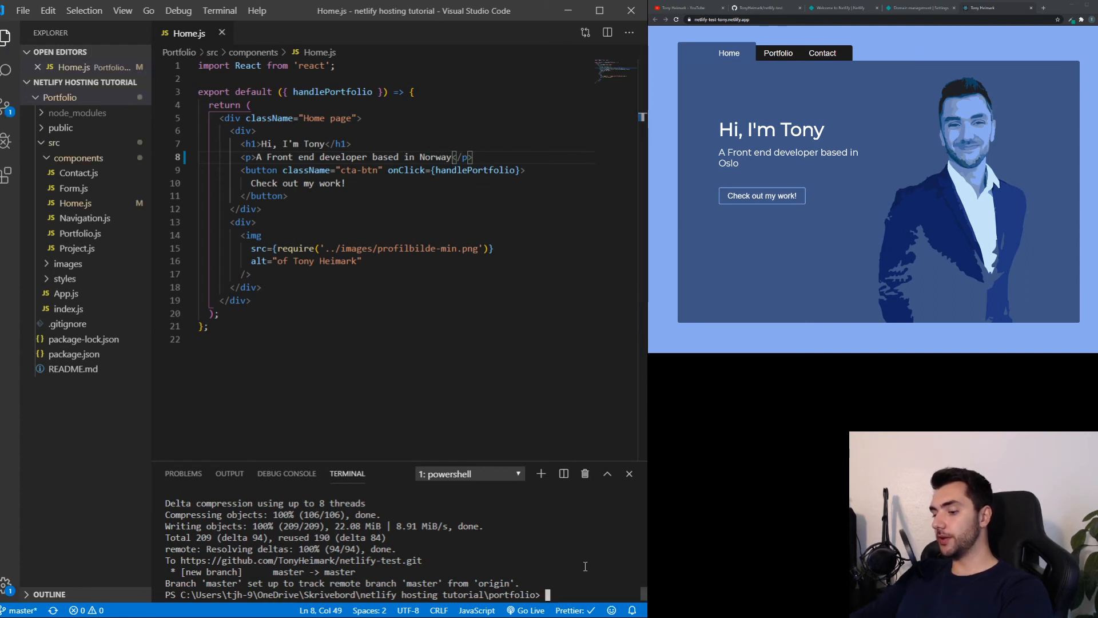
Stage the change, commit it as "new text" and push to GitHub.
{"action": "type", "text": "g"}
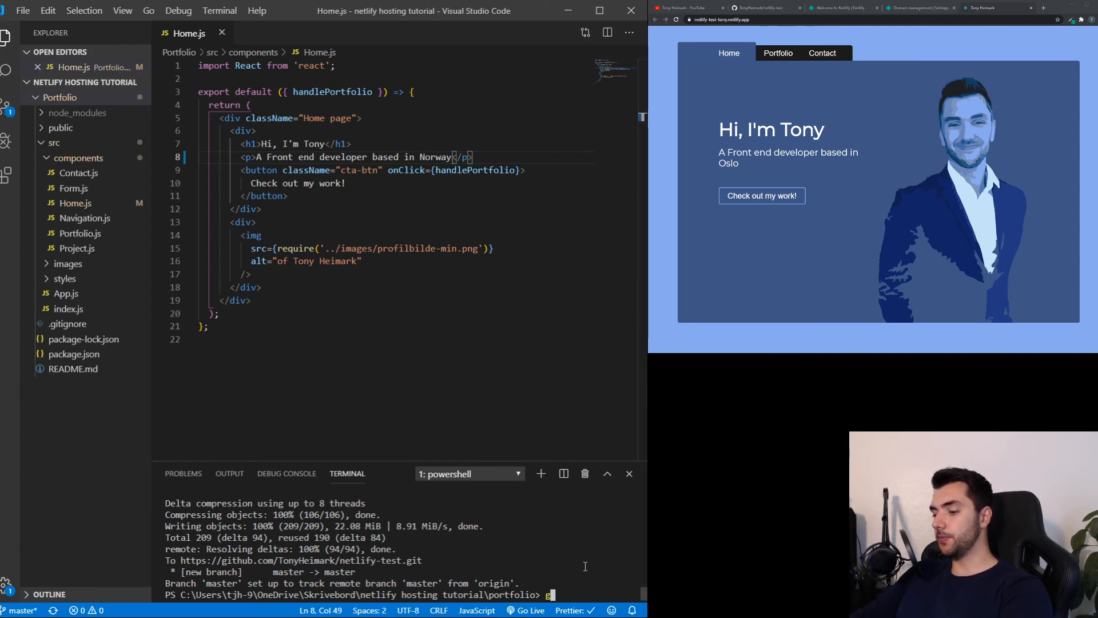
{"action": "type", "text": "git add ."}
{"action": "type", "text": "git commit -m\"n"}
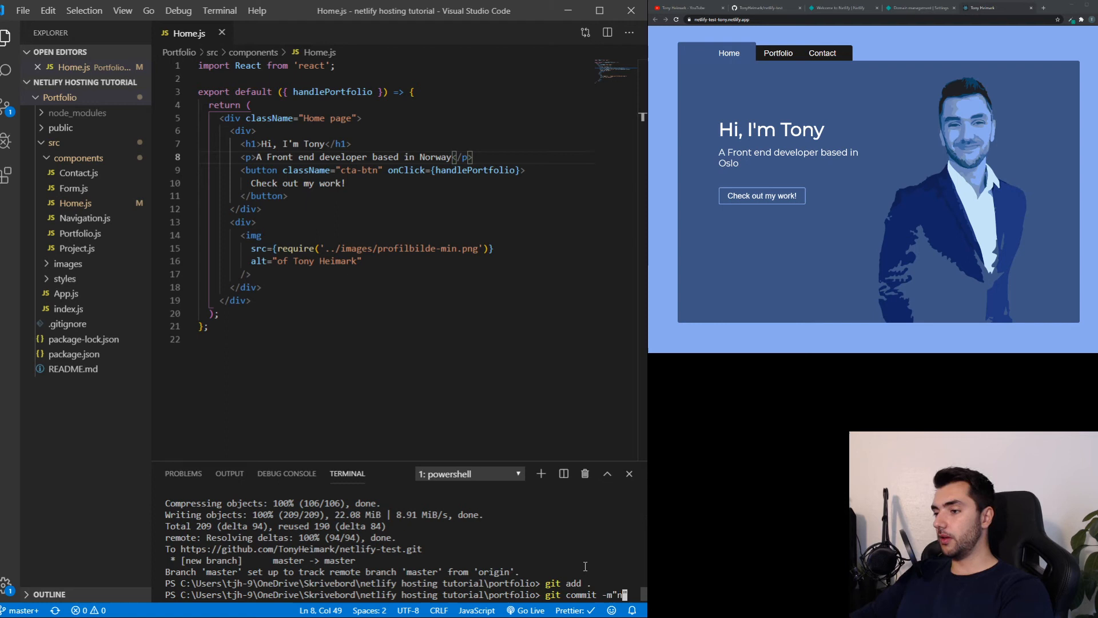
{"action": "type", "text": "ew text\""}
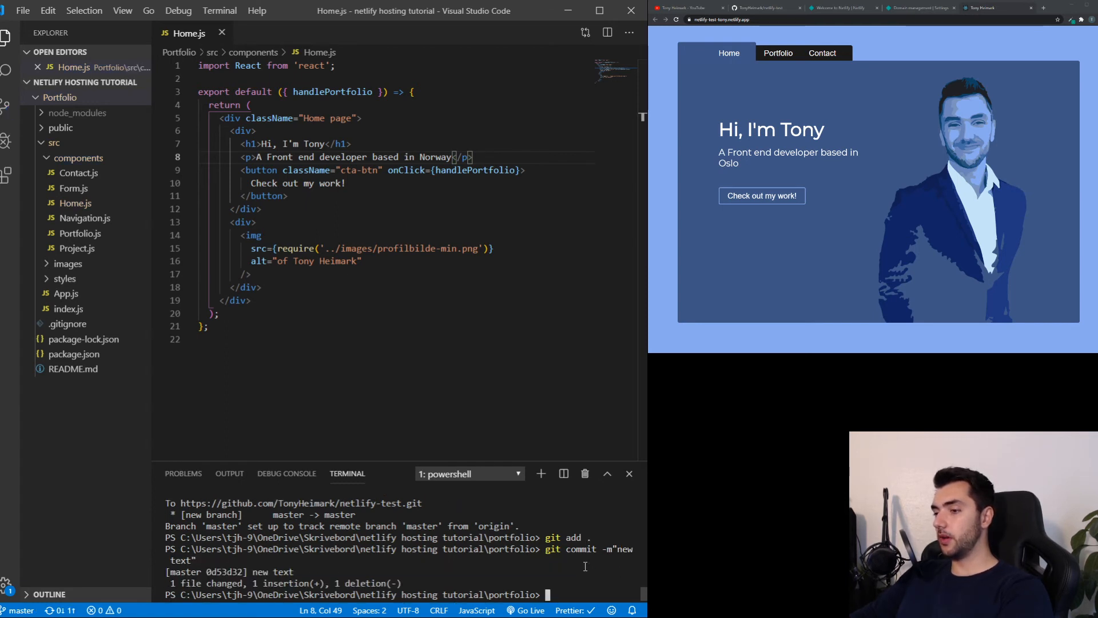
{"action": "type", "text": "git push"}
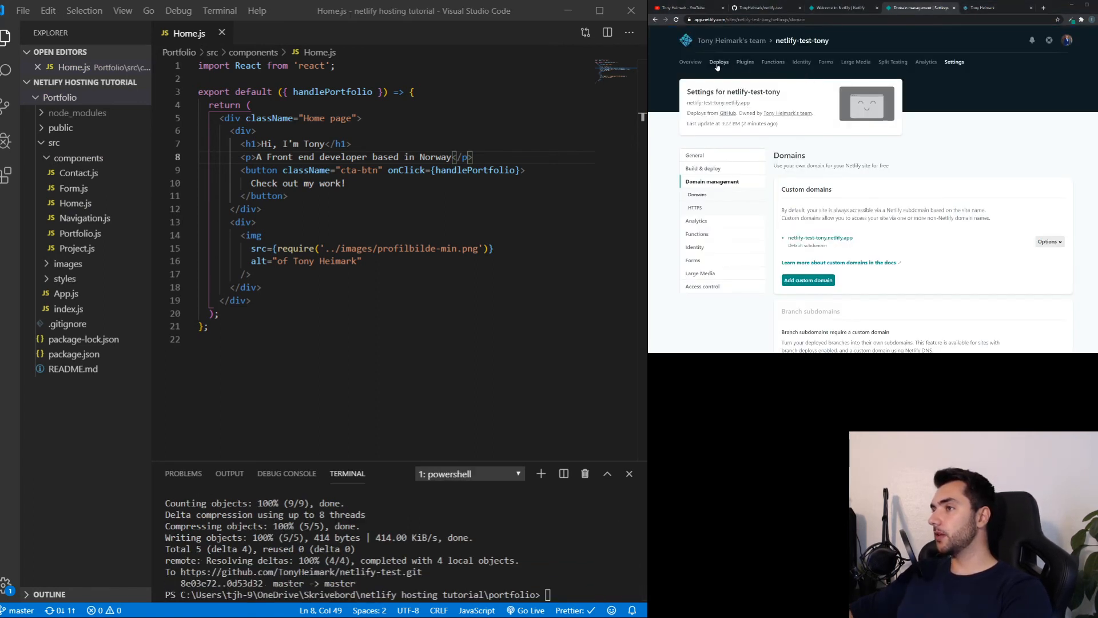
Show the netlify-test-tony overview where the new production deploy is building.
{"action": "left_click", "coordinate": [691, 61]}
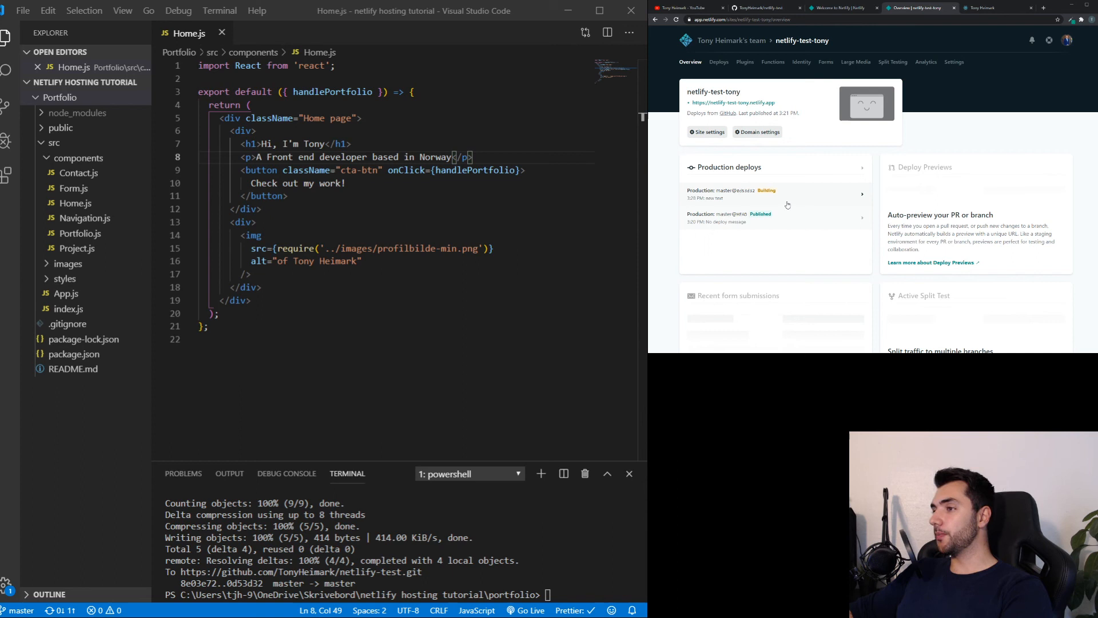
{"action": "mouse_move", "coordinate": [771, 207]}
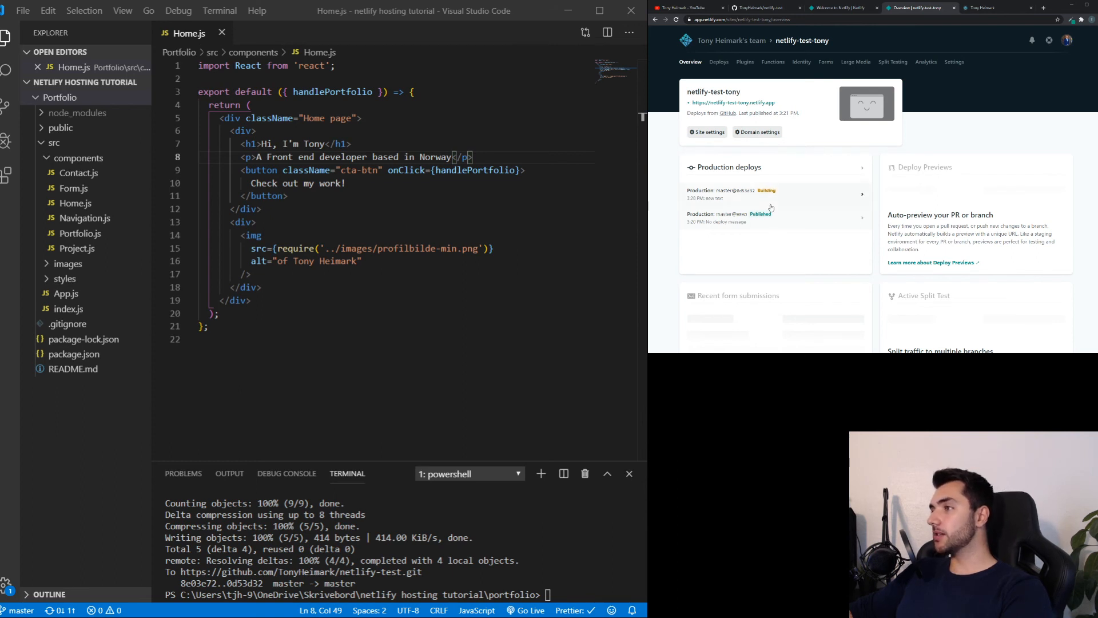